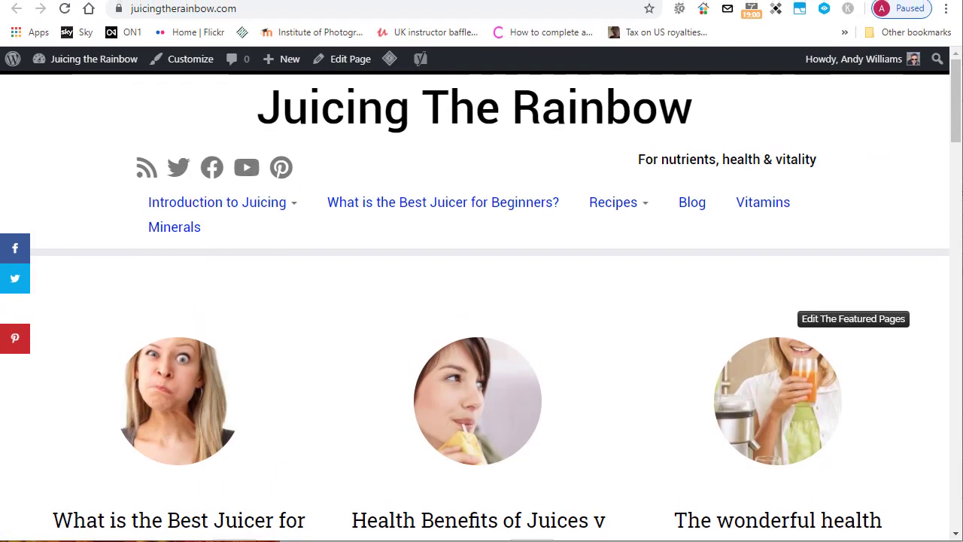
# Switch from the WordPress front page to the A2 Hosting cPanel and scroll to Domains
pyautogui.rightClick(184, 9)
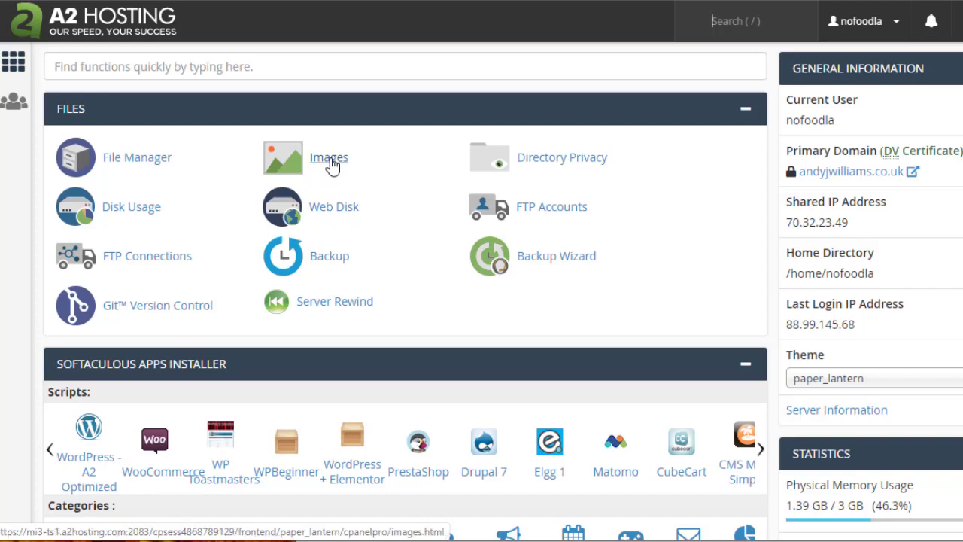
pyautogui.moveTo(463, 179)
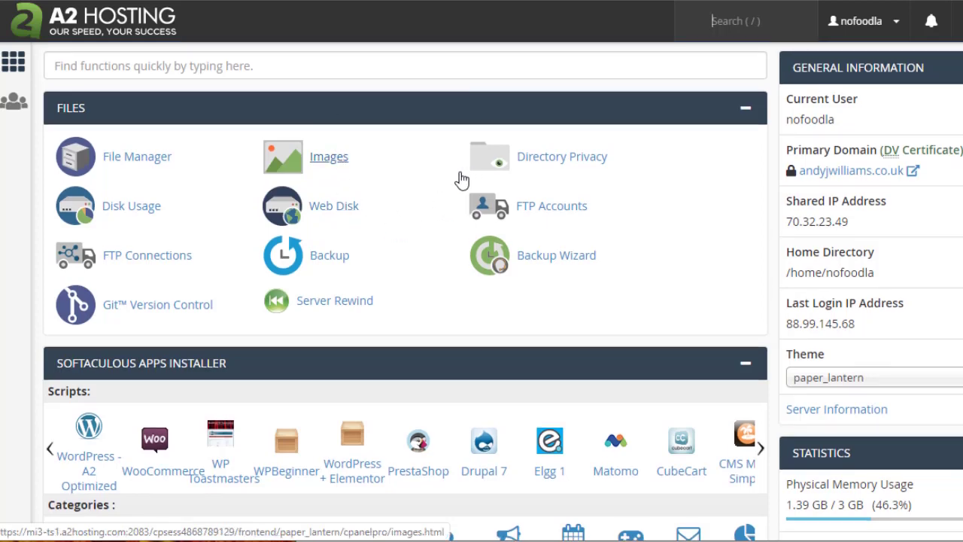
pyautogui.scroll(-3)
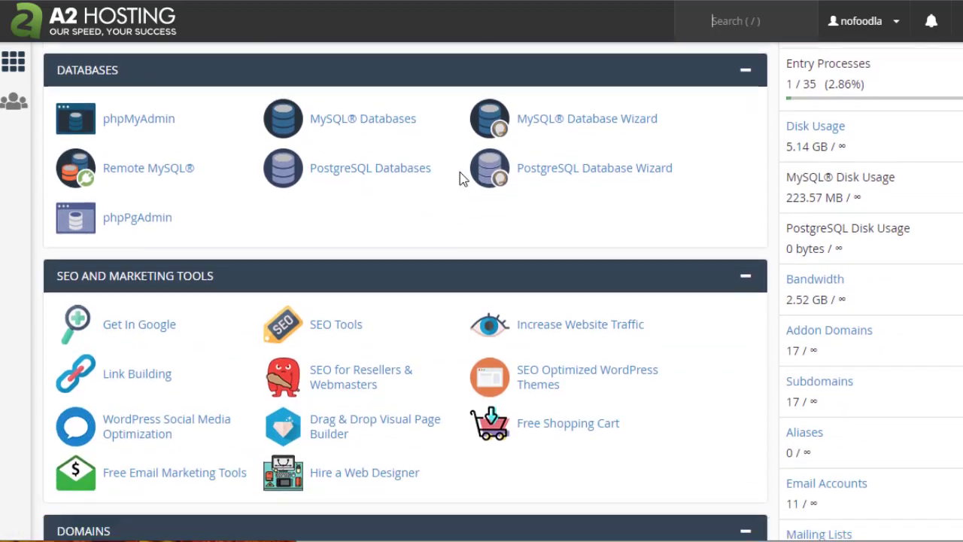
pyautogui.scroll(-3)
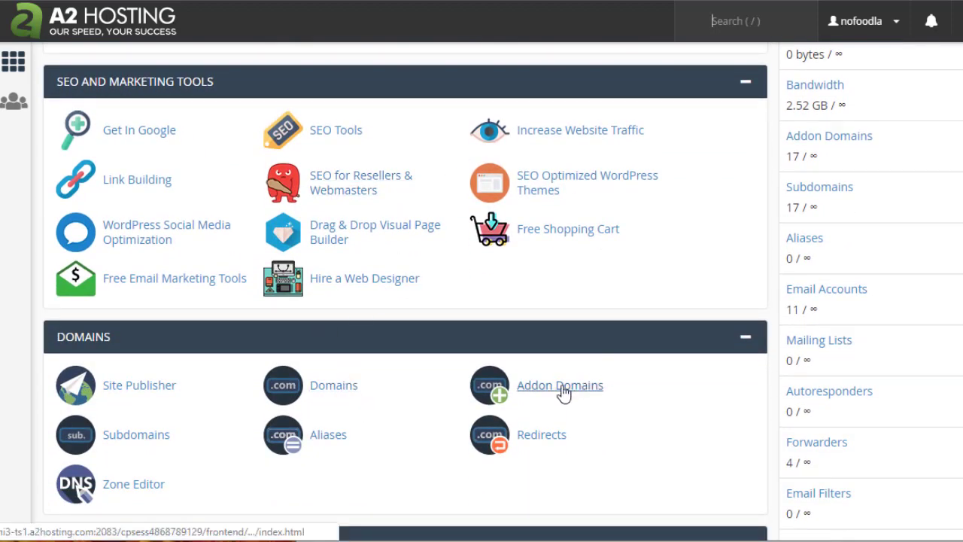
# Enter juicingtherainbow.com as a new addon domain with its subdomain and document root
pyautogui.click(559, 385)
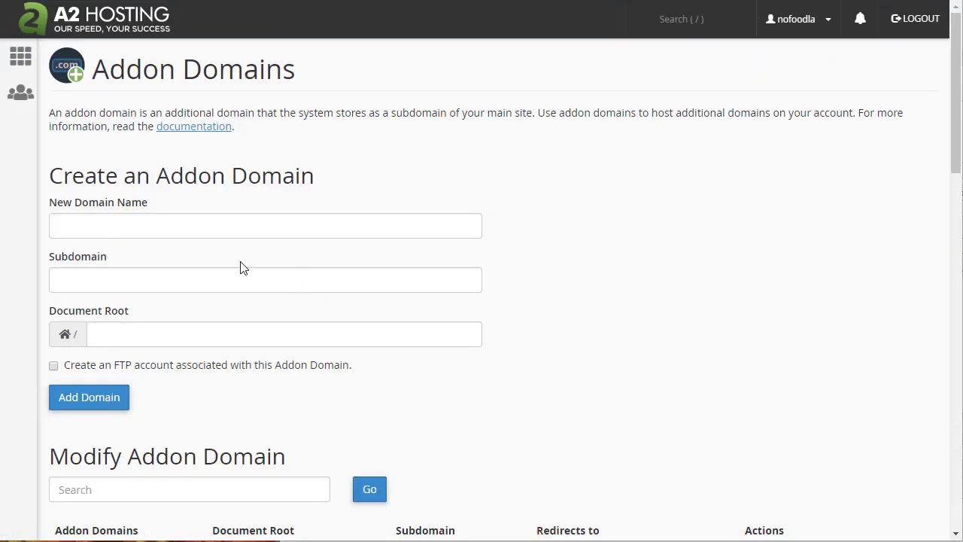
pyautogui.click(265, 225)
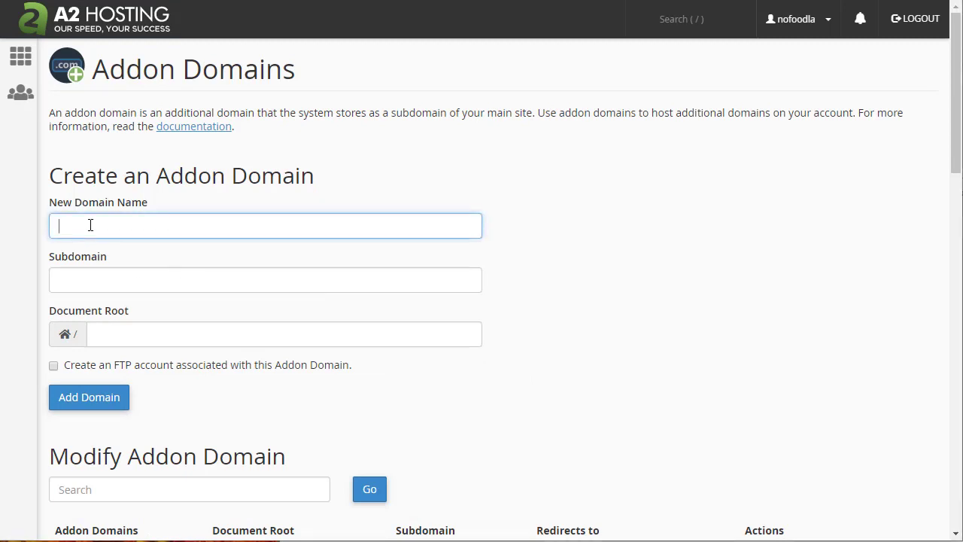
pyautogui.write('juicingtherainbow.com')
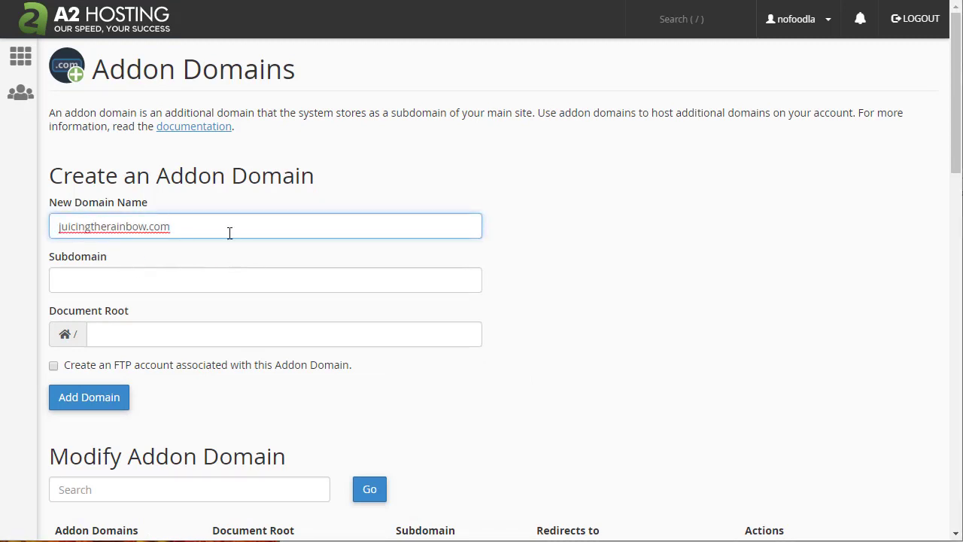
pyautogui.click(265, 279)
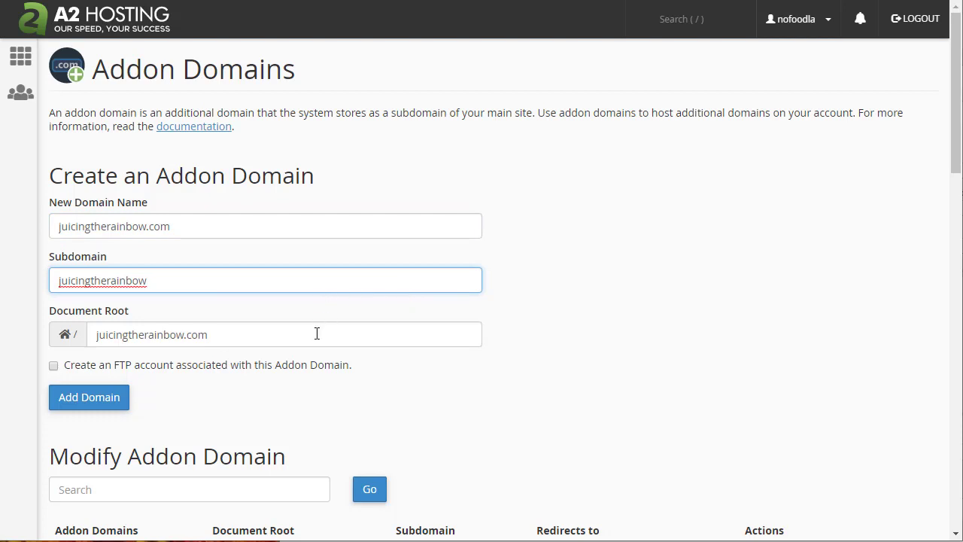
pyautogui.moveTo(76, 325)
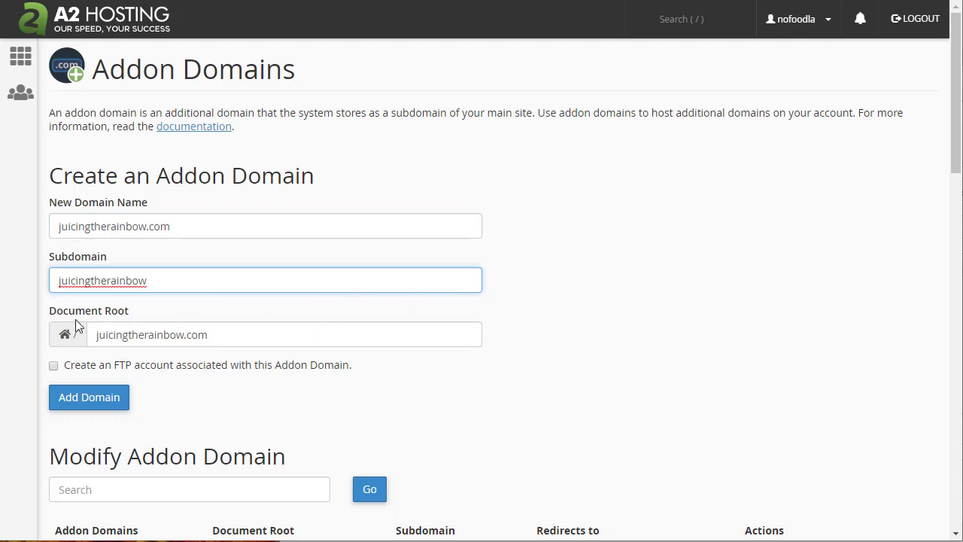
pyautogui.scroll(-3)
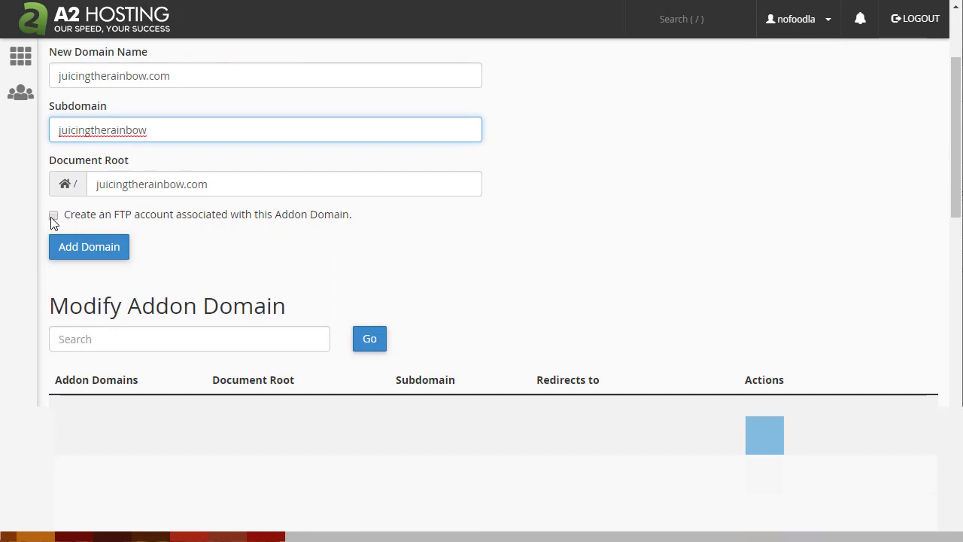
# Add an FTP account with username 'andy' and a password, then create the domain
pyautogui.click(53, 214)
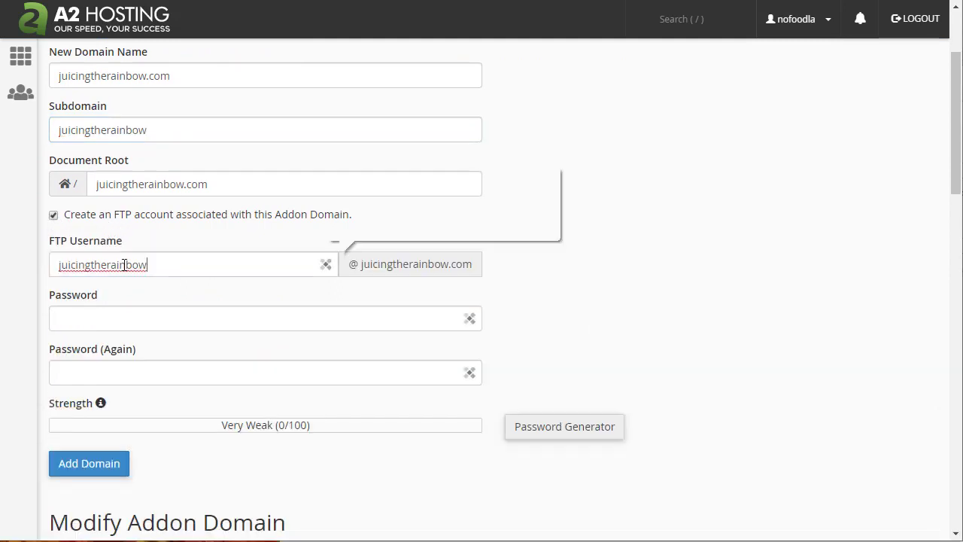
pyautogui.tripleClick(103, 264)
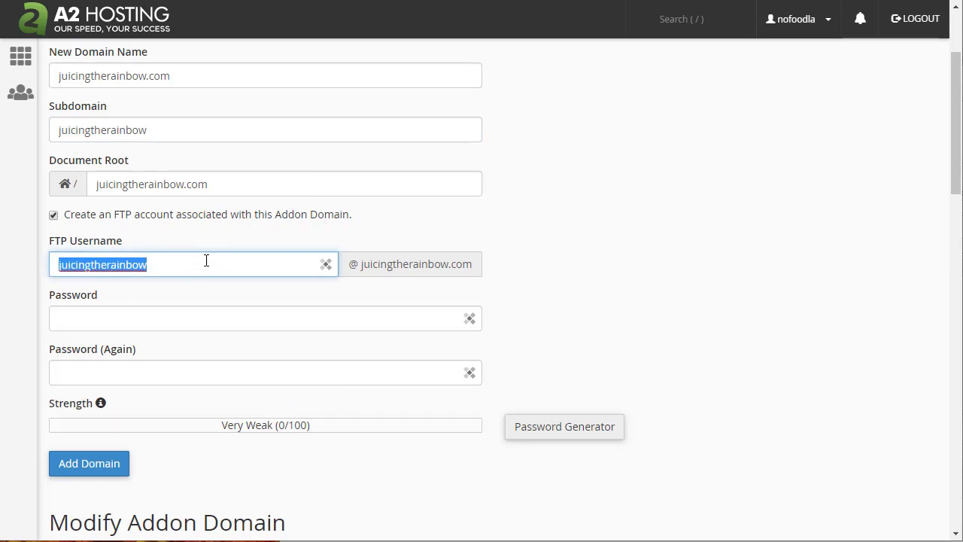
pyautogui.write('a')
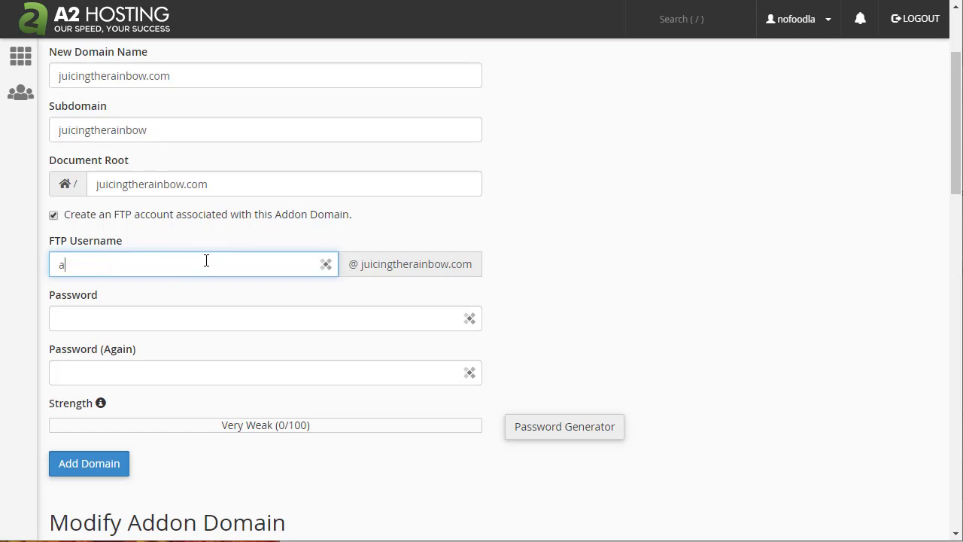
pyautogui.write('ndy')
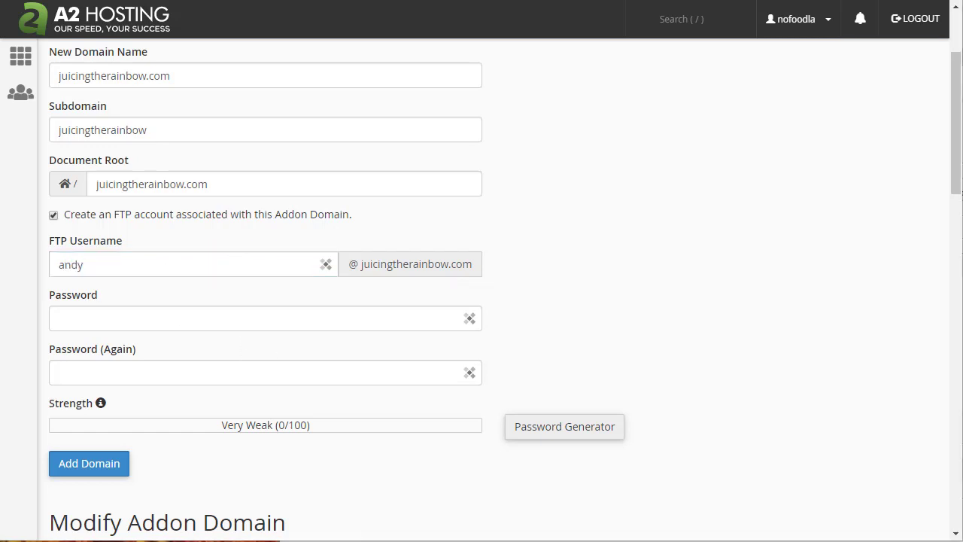
pyautogui.click(154, 317)
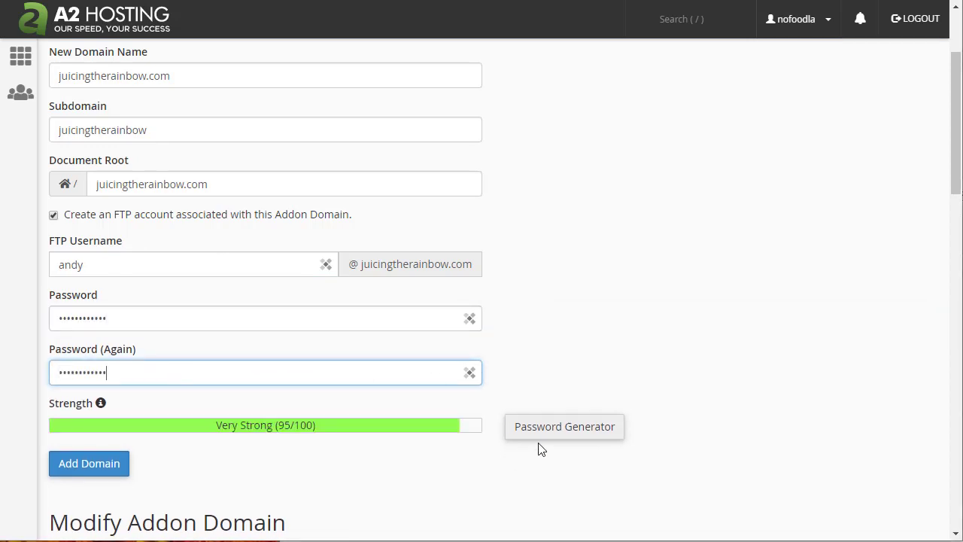
pyautogui.click(89, 462)
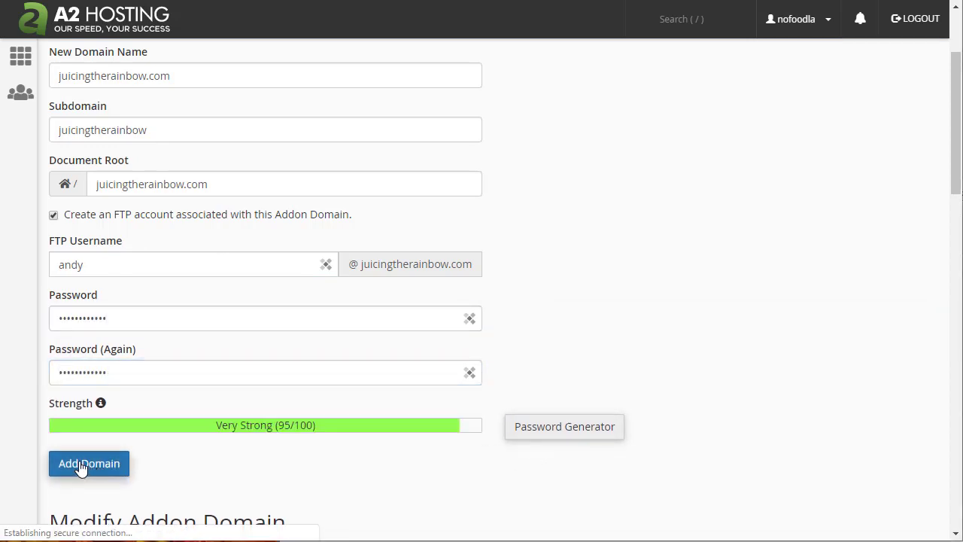
pyautogui.click(88, 463)
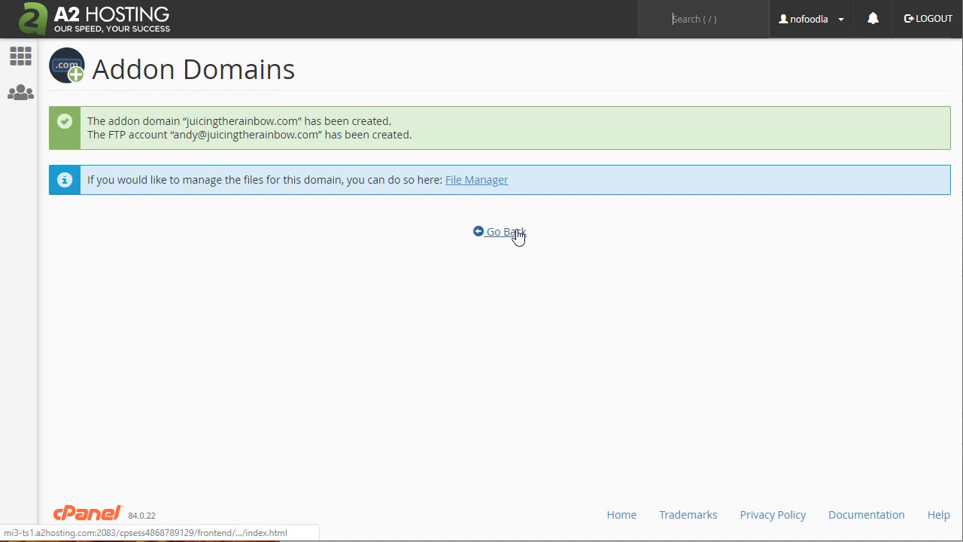
# Search Softaculous for 'wordpress' and open the standard WordPress 5.4 installer
pyautogui.click(499, 231)
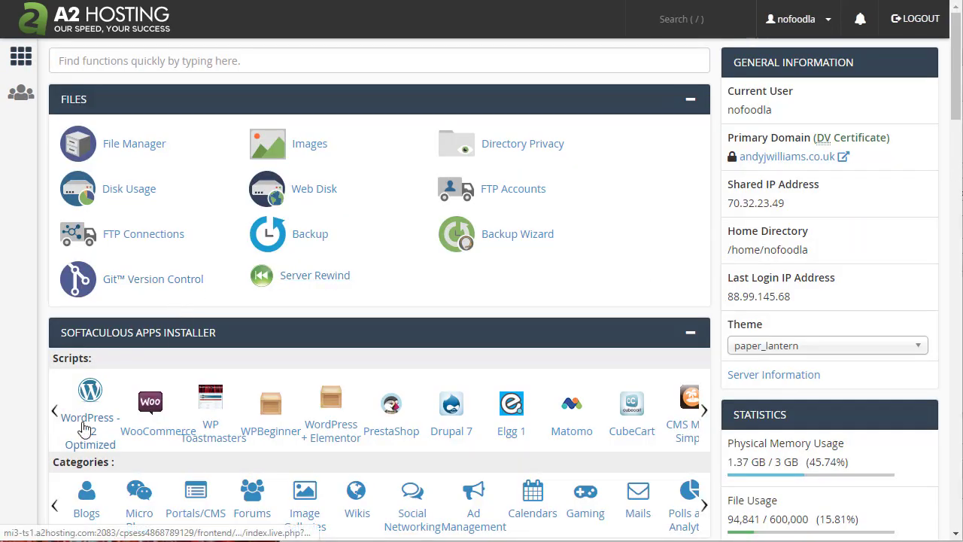
pyautogui.moveTo(91, 417)
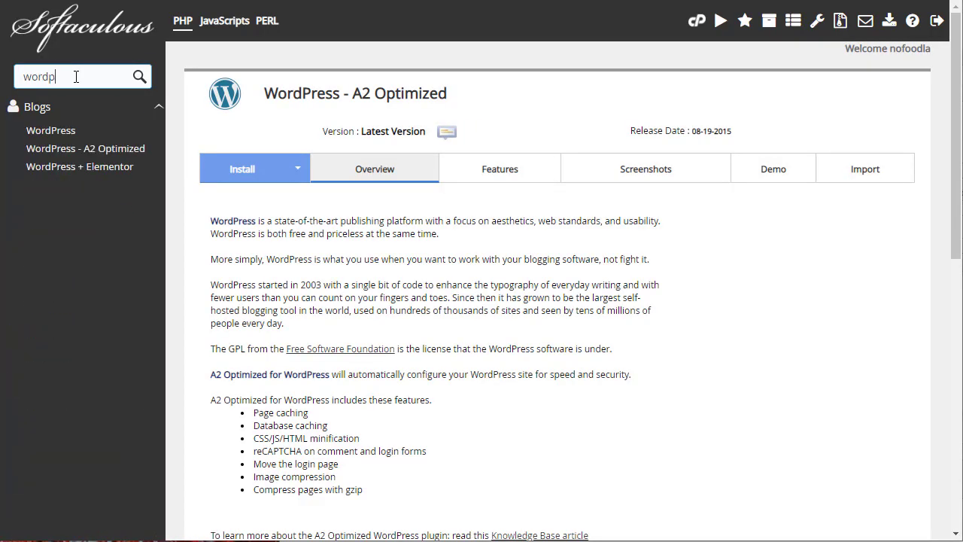
pyautogui.write('ress')
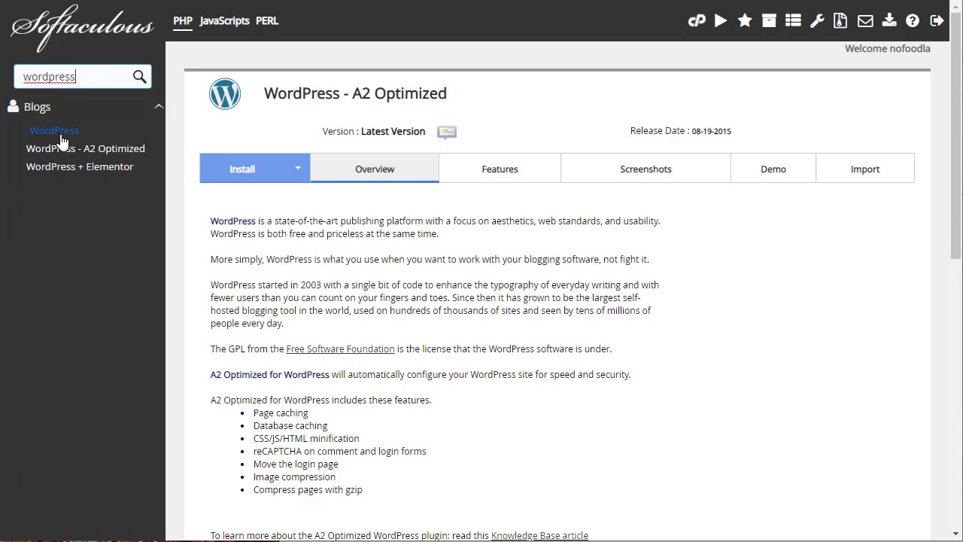
pyautogui.click(53, 131)
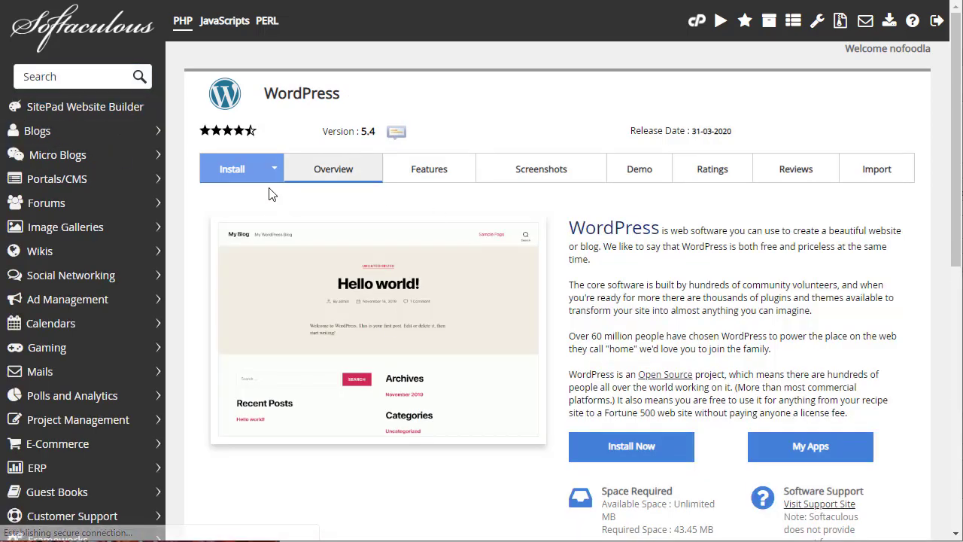
# Fill in the WordPress install form for juicingtherainbow.com and submit the installation
pyautogui.click(232, 168)
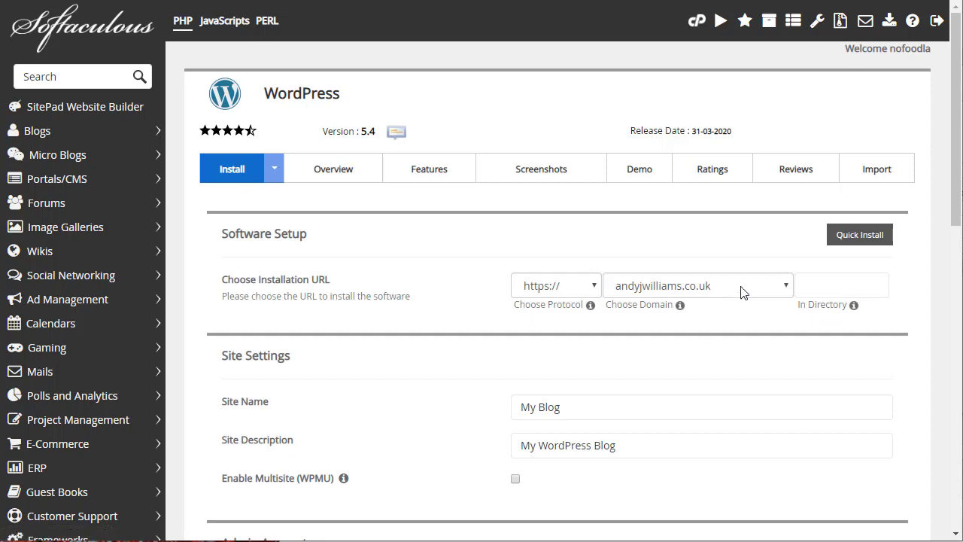
pyautogui.moveTo(764, 285)
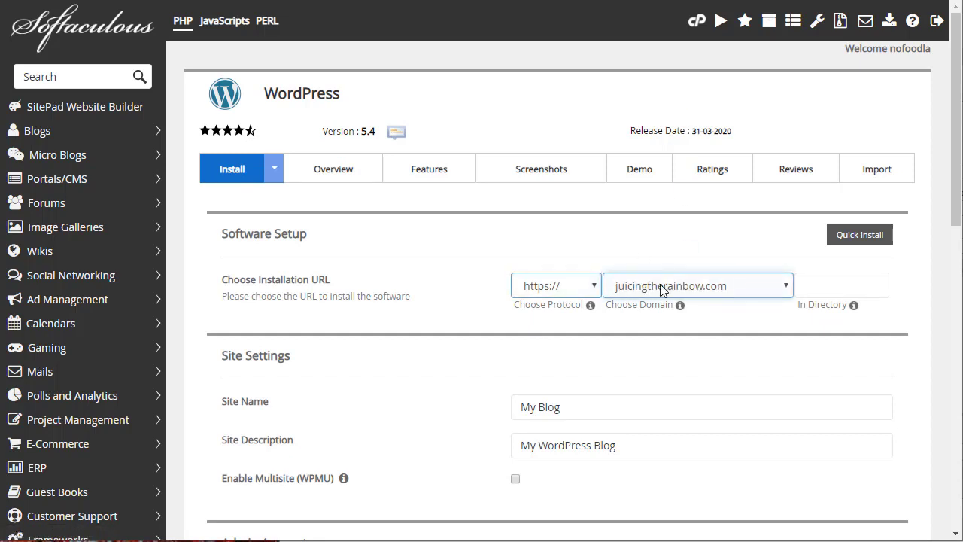
pyautogui.moveTo(649, 375)
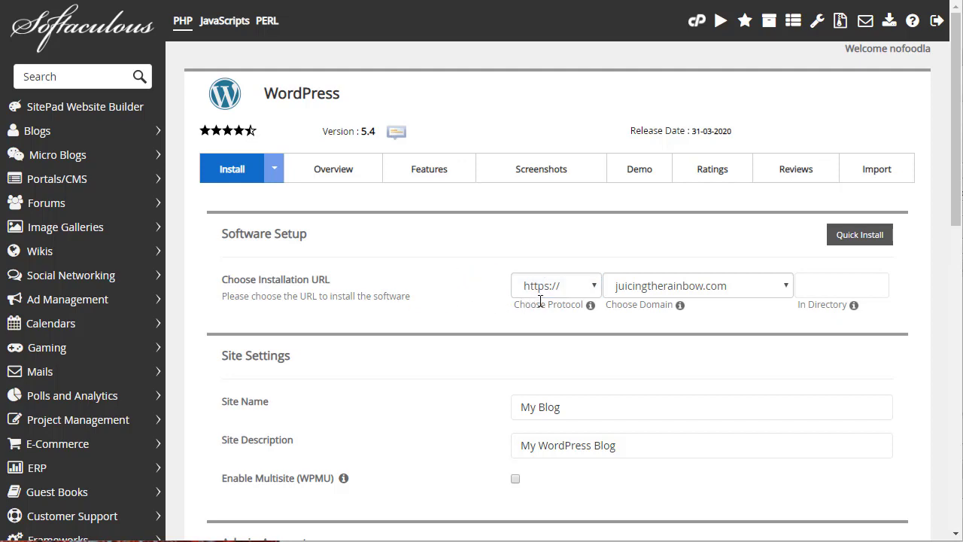
pyautogui.rightClick(542, 301)
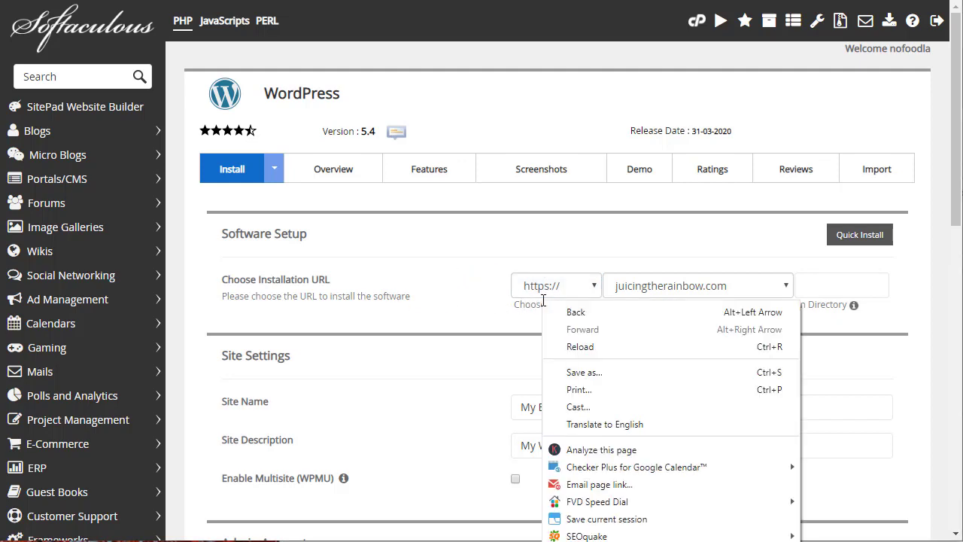
pyautogui.click(555, 286)
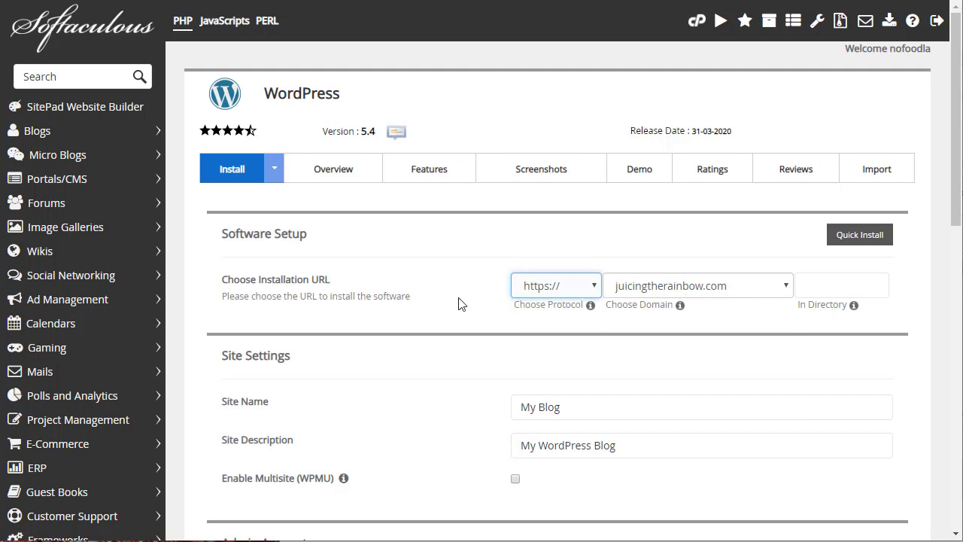
pyautogui.scroll(-3)
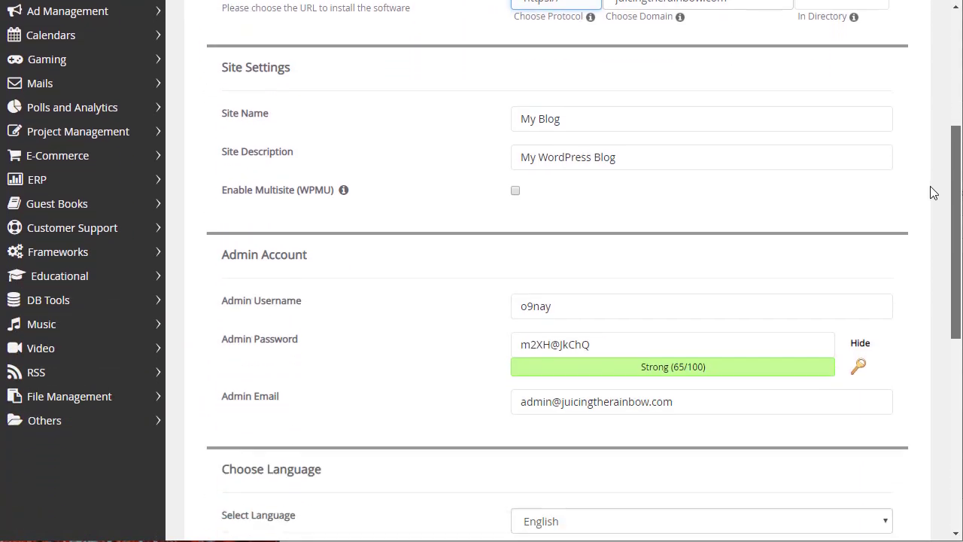
pyautogui.scroll(3)
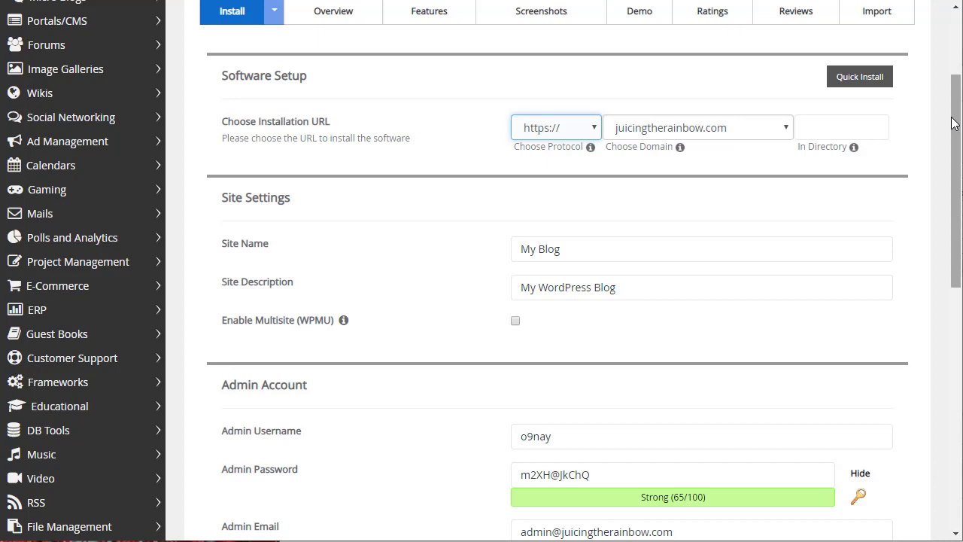
pyautogui.moveTo(722, 173)
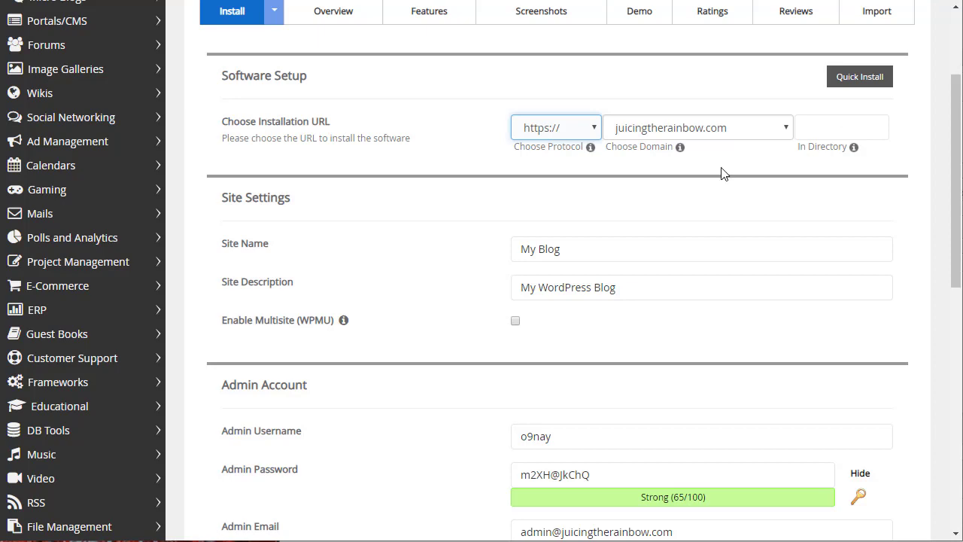
pyautogui.scroll(-3)
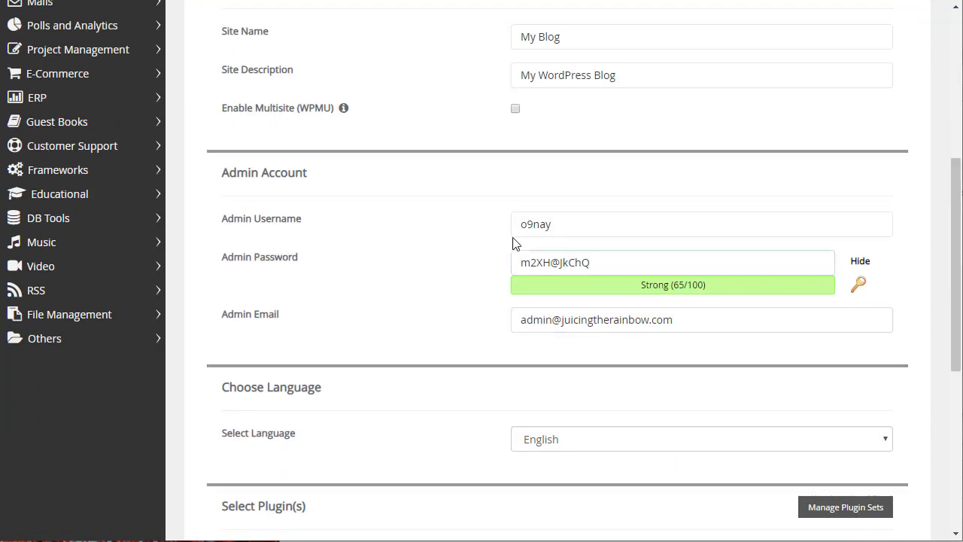
pyautogui.scroll(-3)
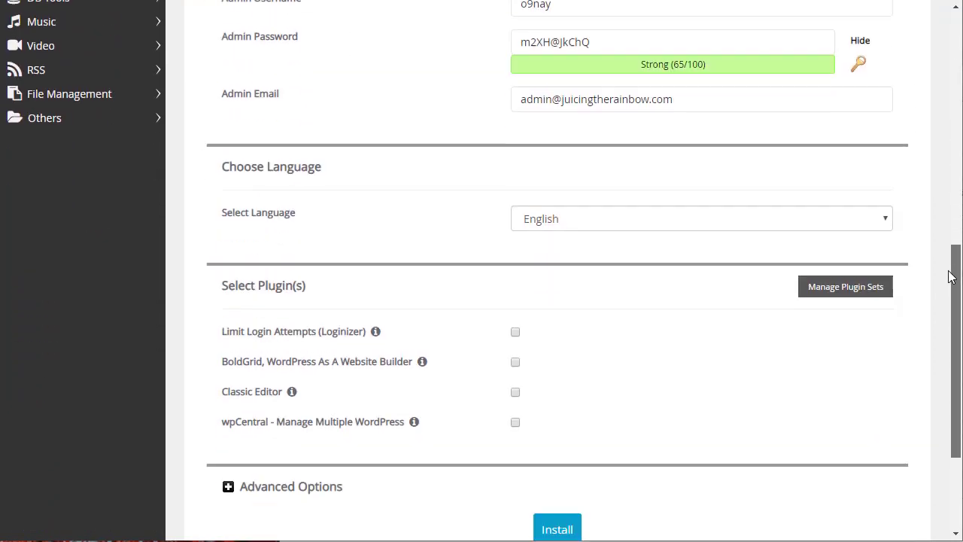
pyautogui.scroll(-3)
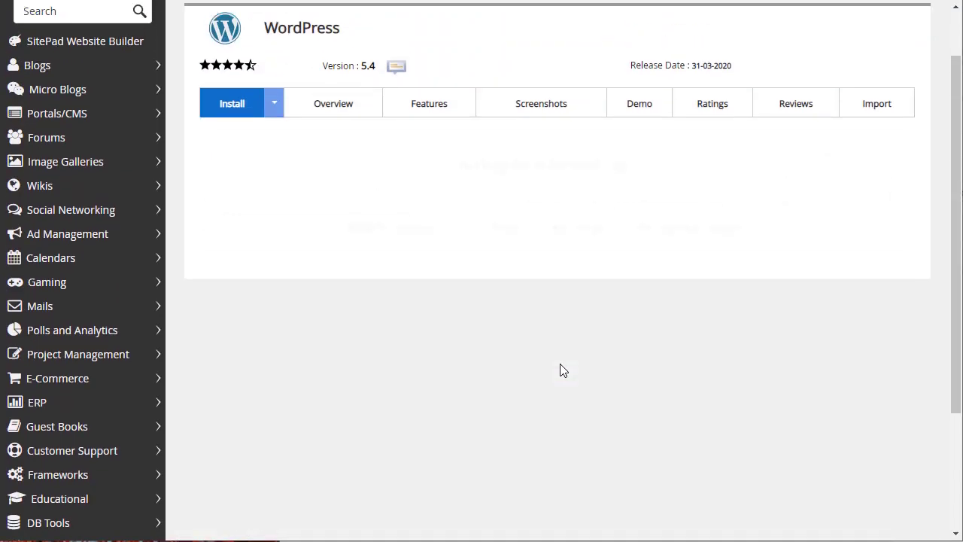
pyautogui.click(232, 103)
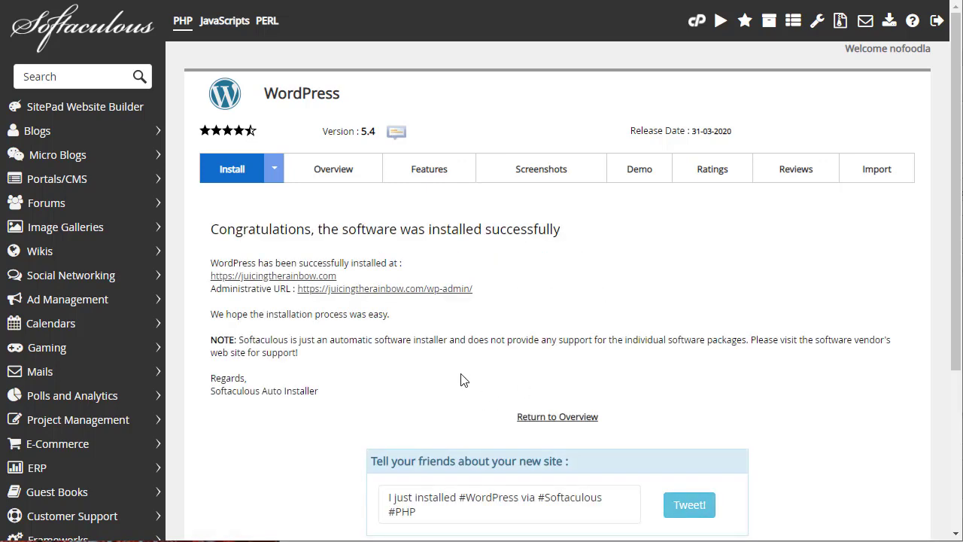
pyautogui.click(272, 275)
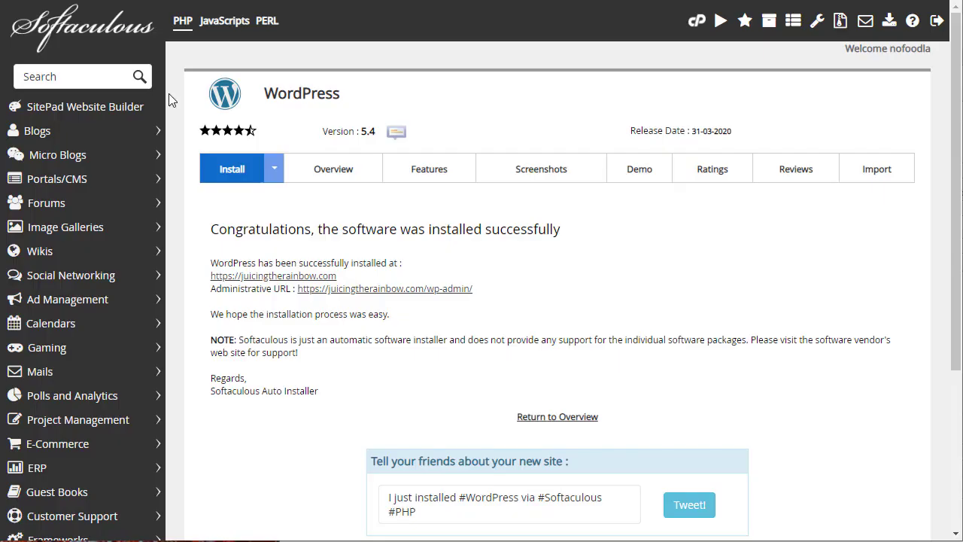
pyautogui.moveTo(520, 222)
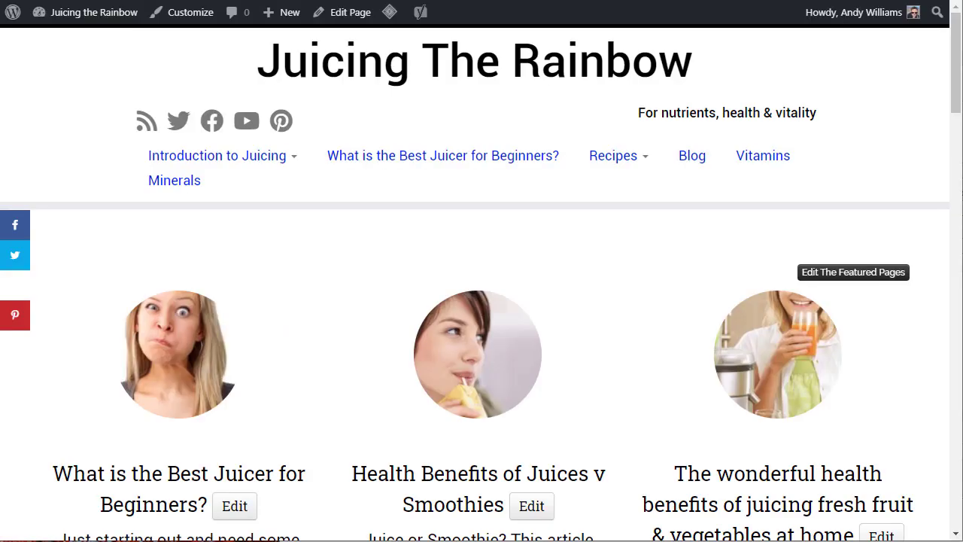
# Go to Dashboard > Updates and confirm WordPress, plugins and themes are current
pyautogui.click(93, 12)
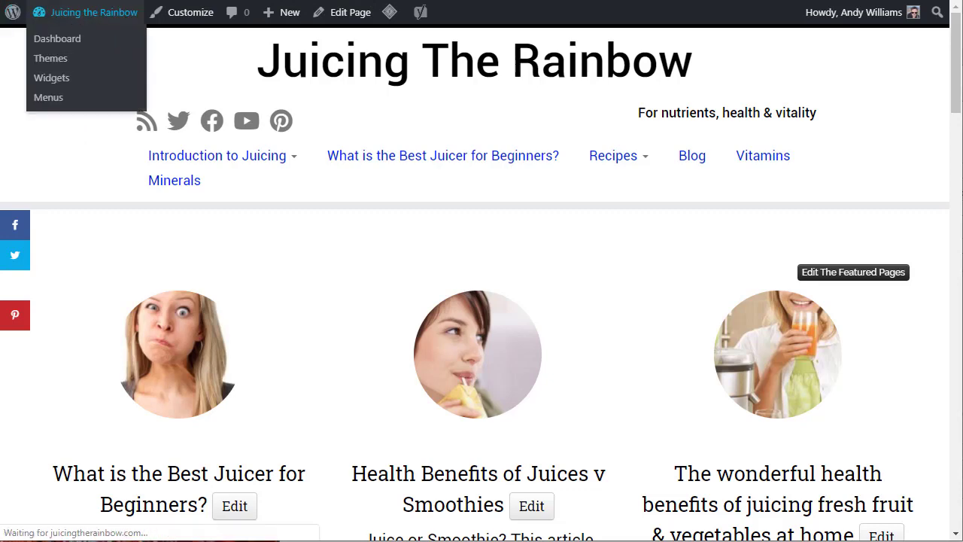
pyautogui.click(57, 38)
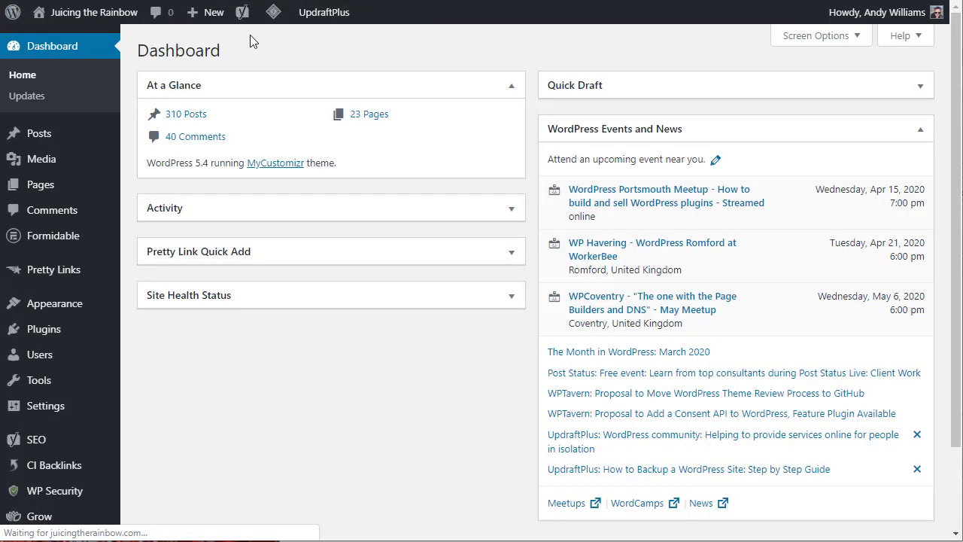
pyautogui.click(27, 96)
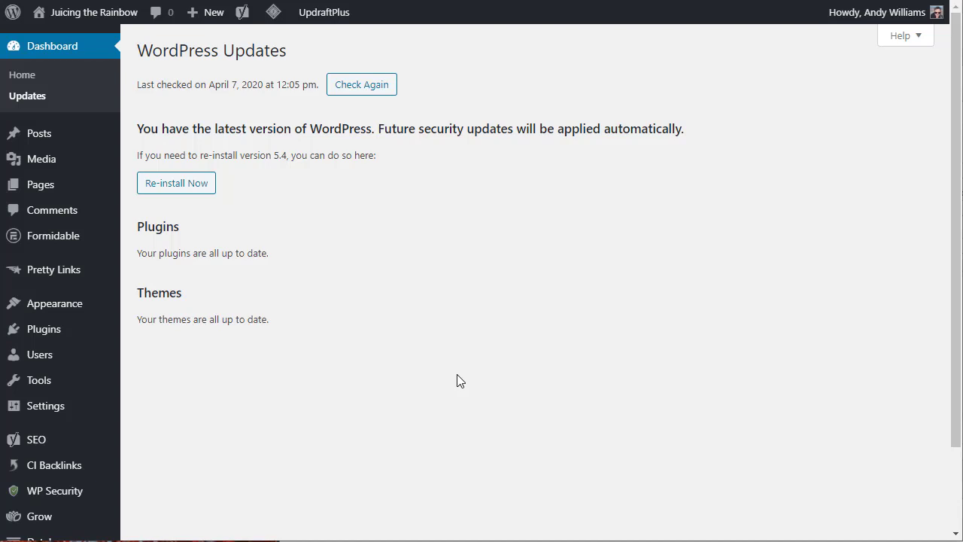
pyautogui.moveTo(39, 379)
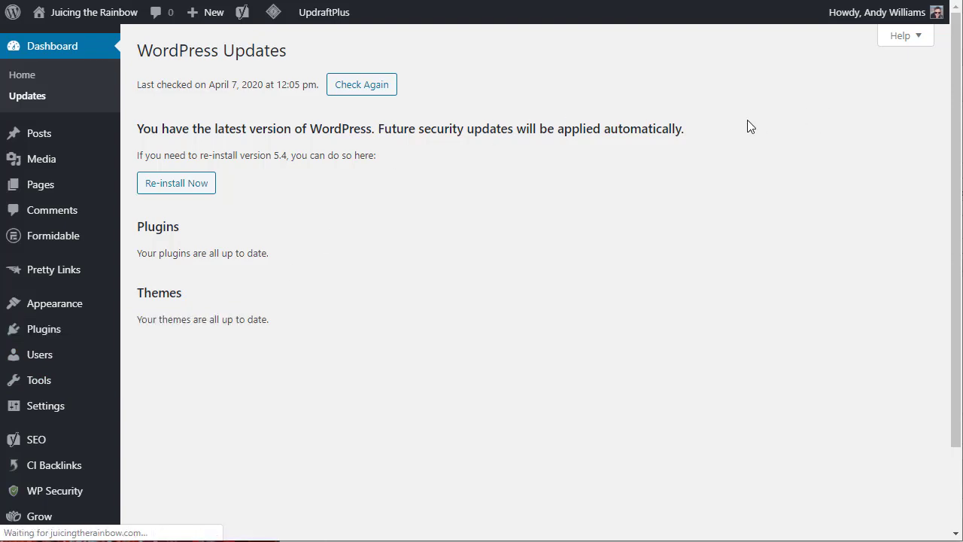
# Search Add New plugins for 'migrate guru', then install and activate Migrate Guru
pyautogui.click(29, 325)
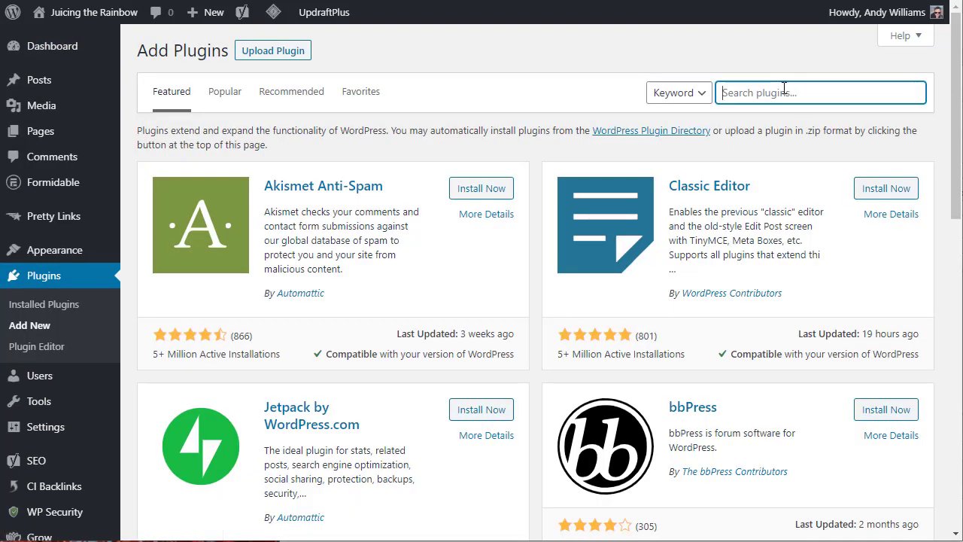
pyautogui.write('migrate')
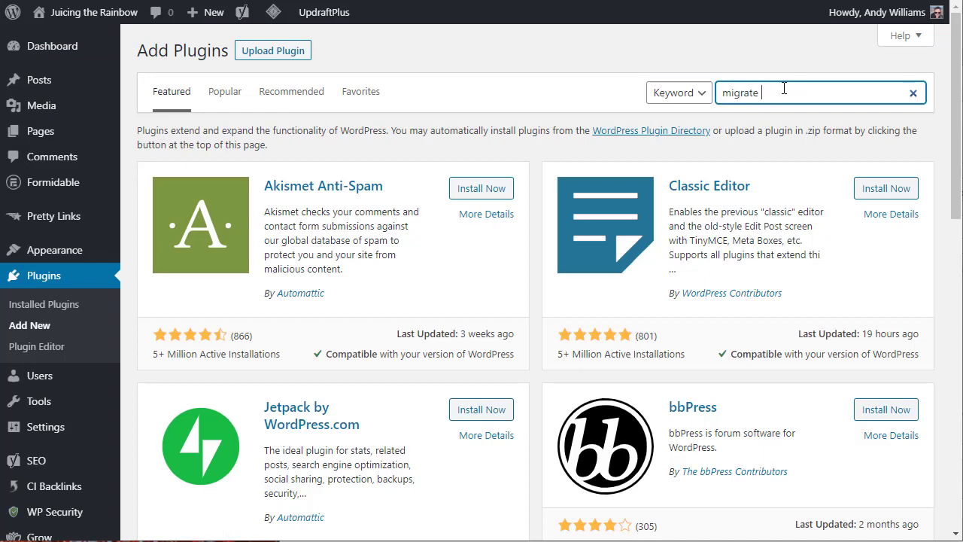
pyautogui.write('guru')
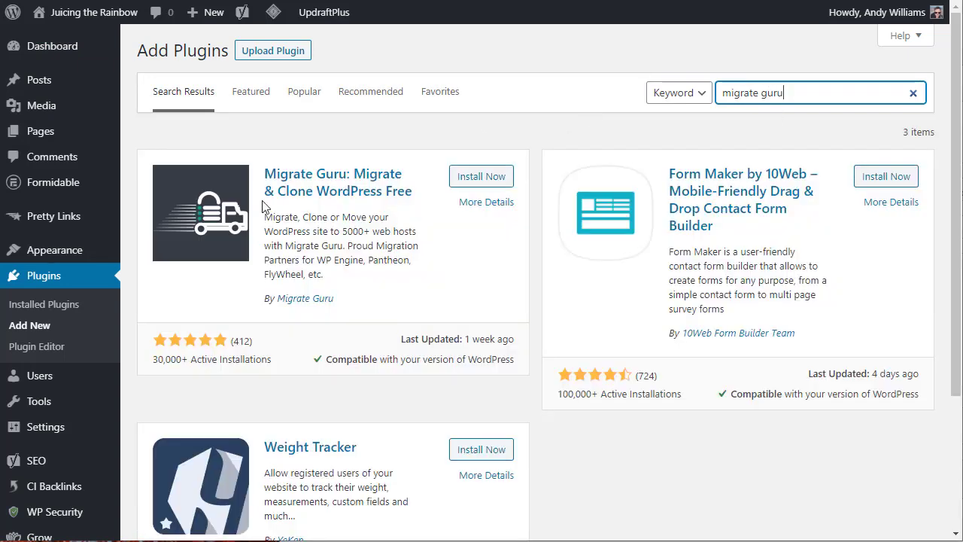
pyautogui.click(481, 176)
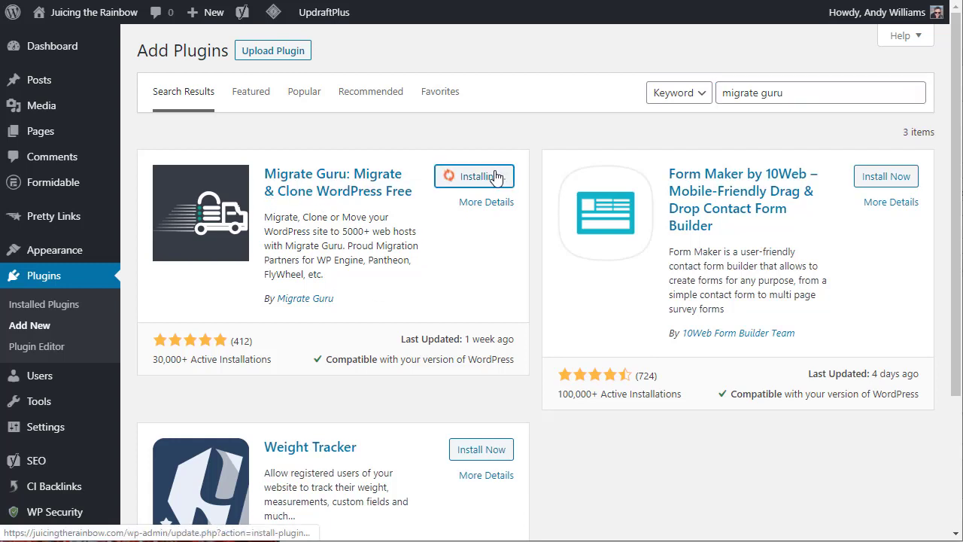
pyautogui.click(473, 176)
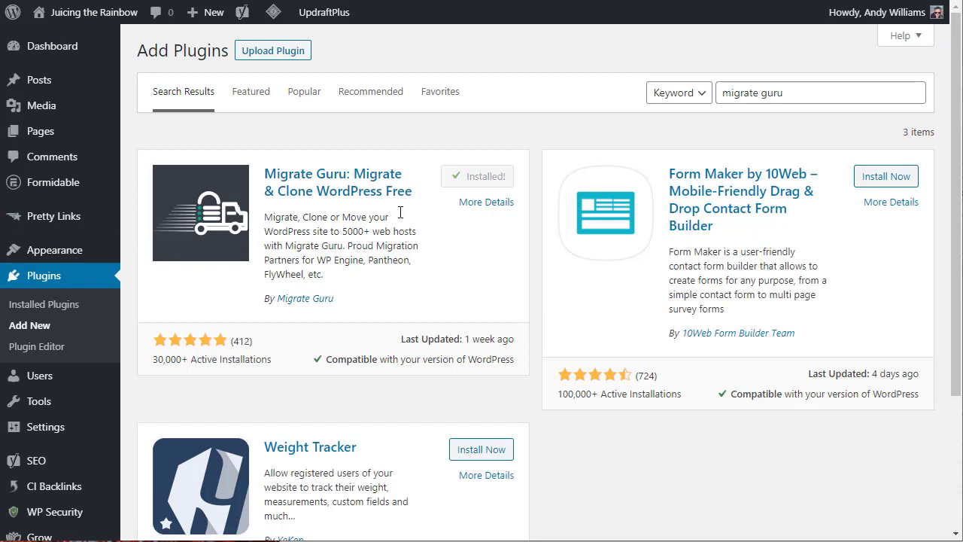
pyautogui.click(489, 176)
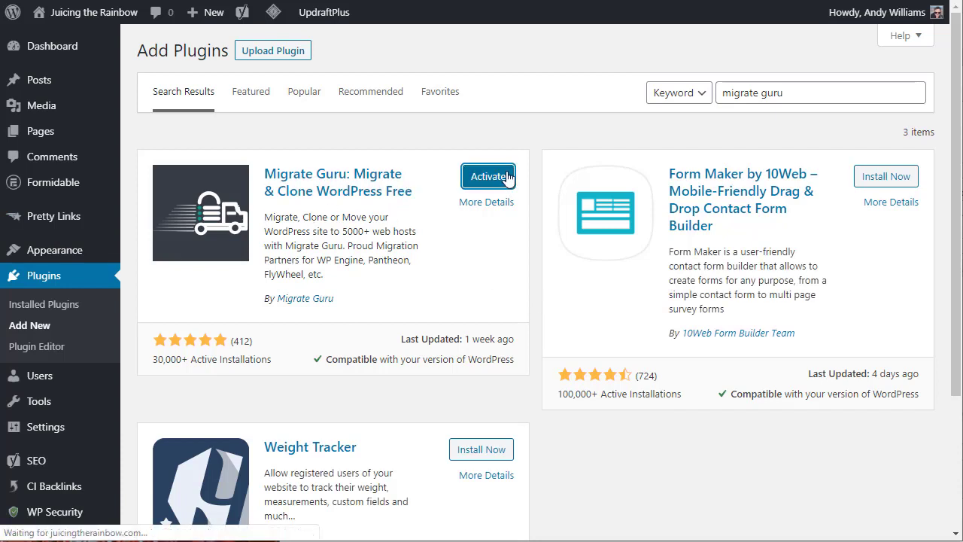
pyautogui.click(489, 176)
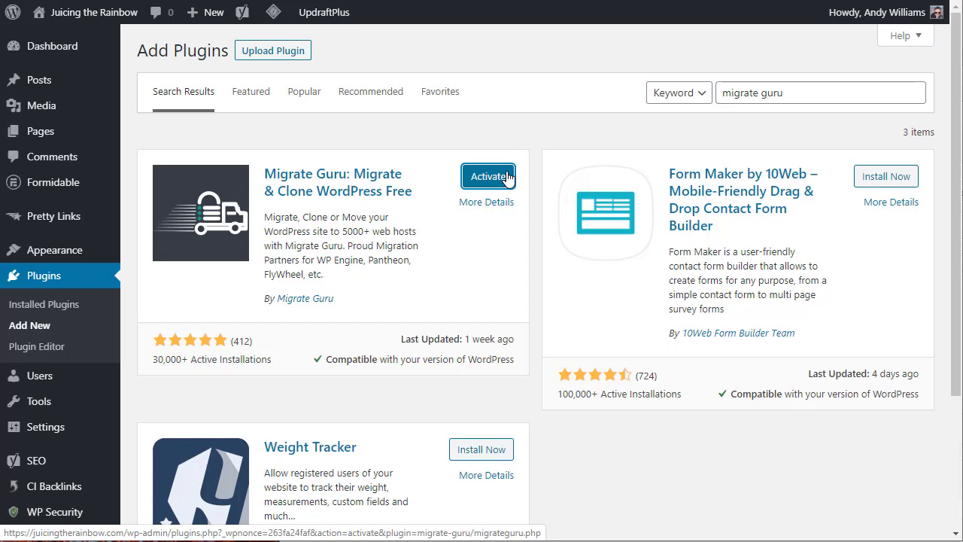
pyautogui.click(488, 176)
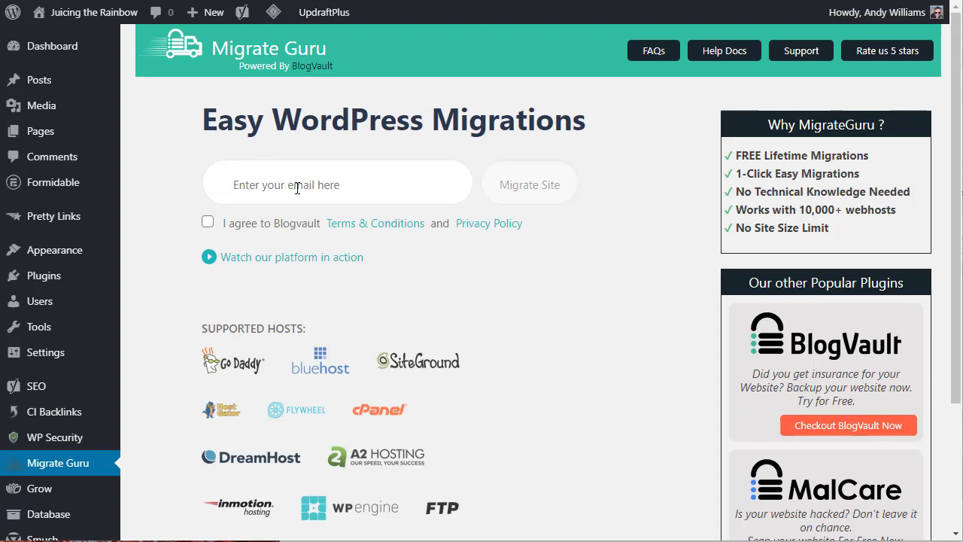
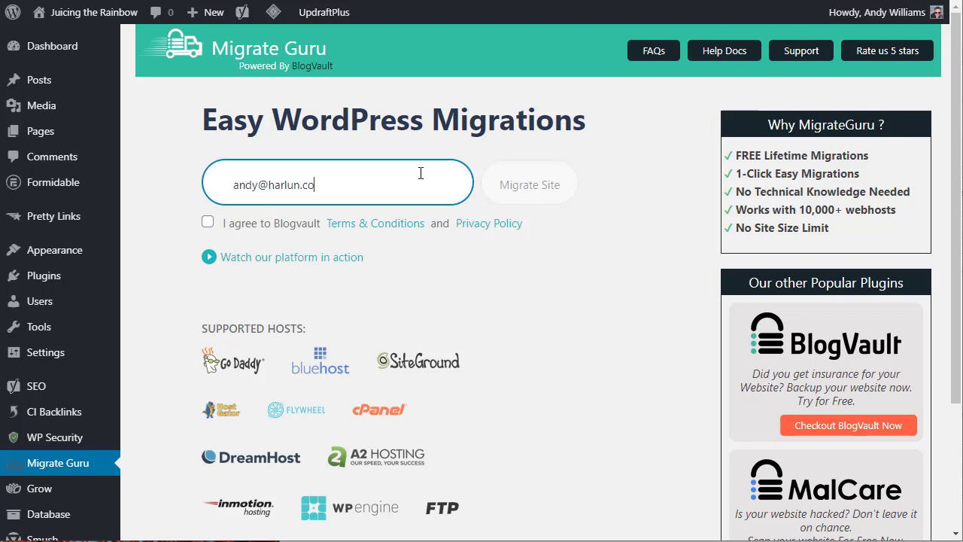
pyautogui.click(208, 223)
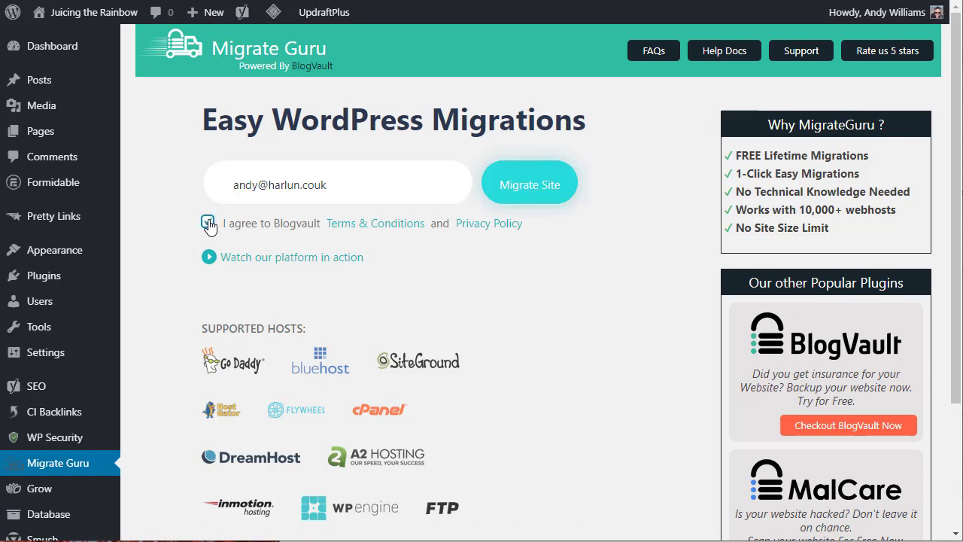
pyautogui.click(208, 222)
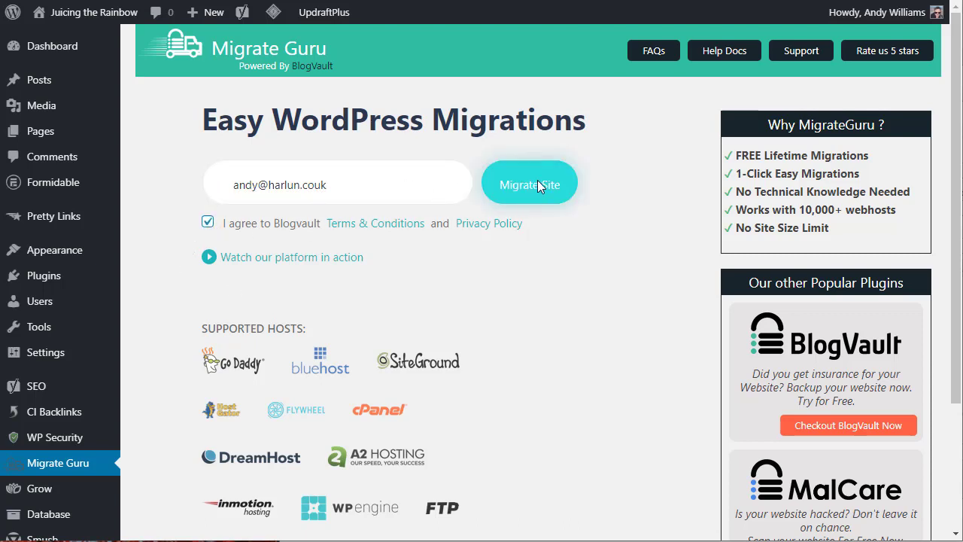
pyautogui.click(529, 184)
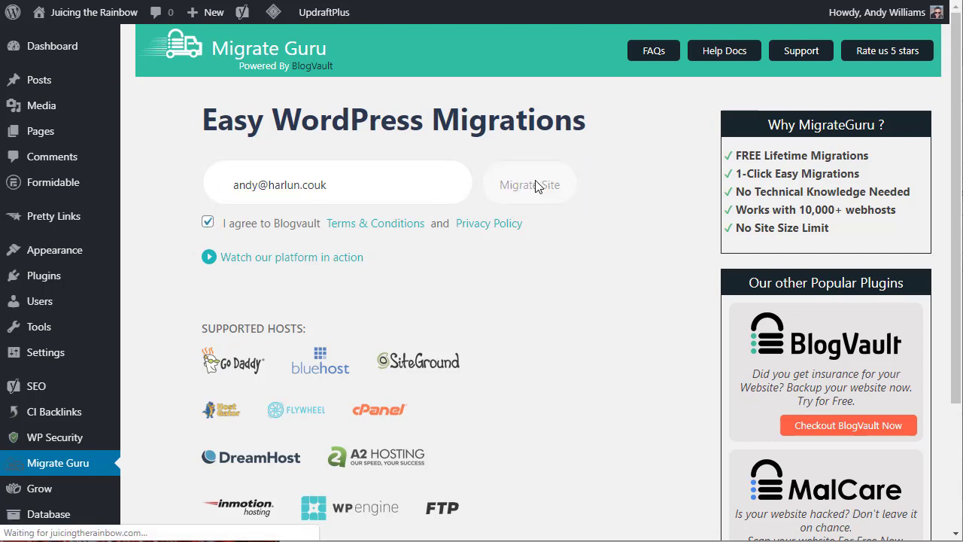
# Load the destination host list and scroll through providers like A2 Hosting, cPanel and FTP
pyautogui.click(530, 184)
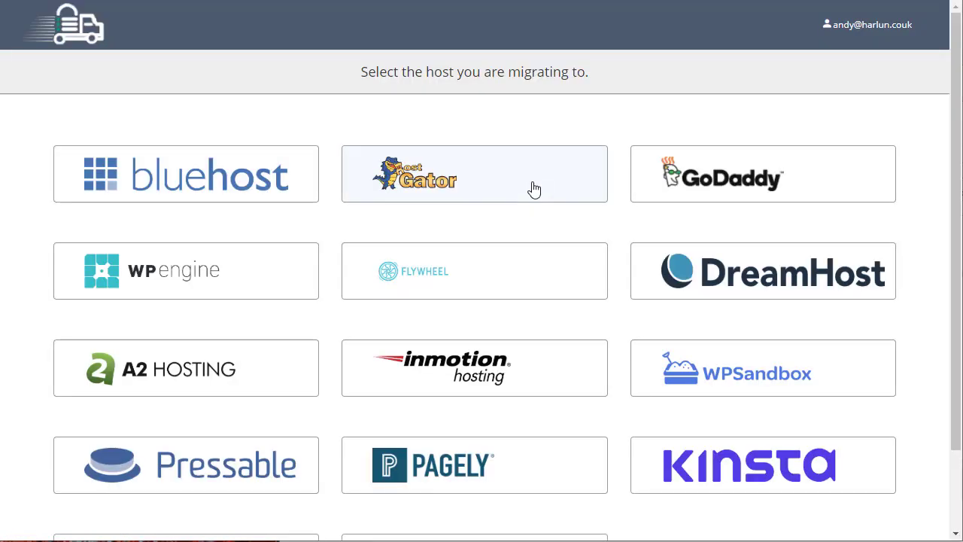
pyautogui.moveTo(492, 229)
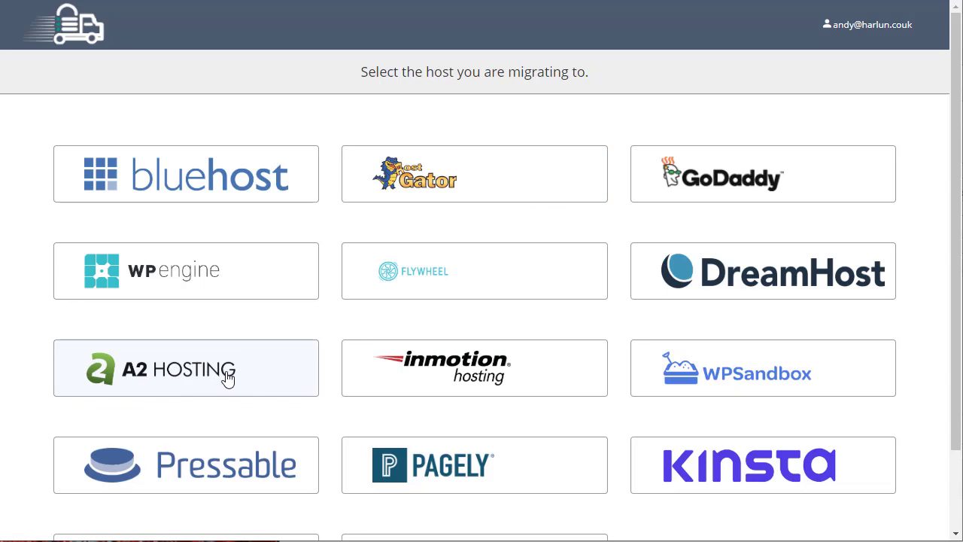
pyautogui.scroll(-3)
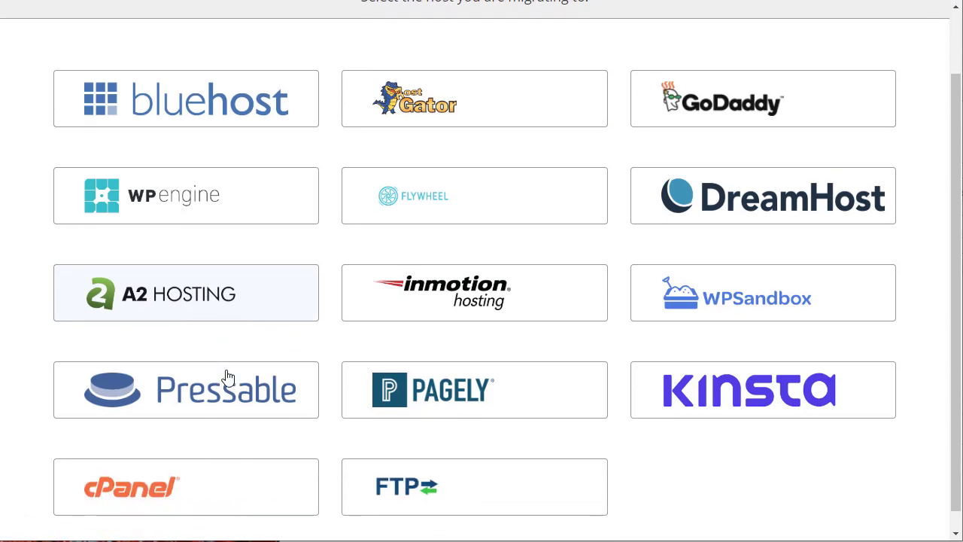
pyautogui.moveTo(194, 296)
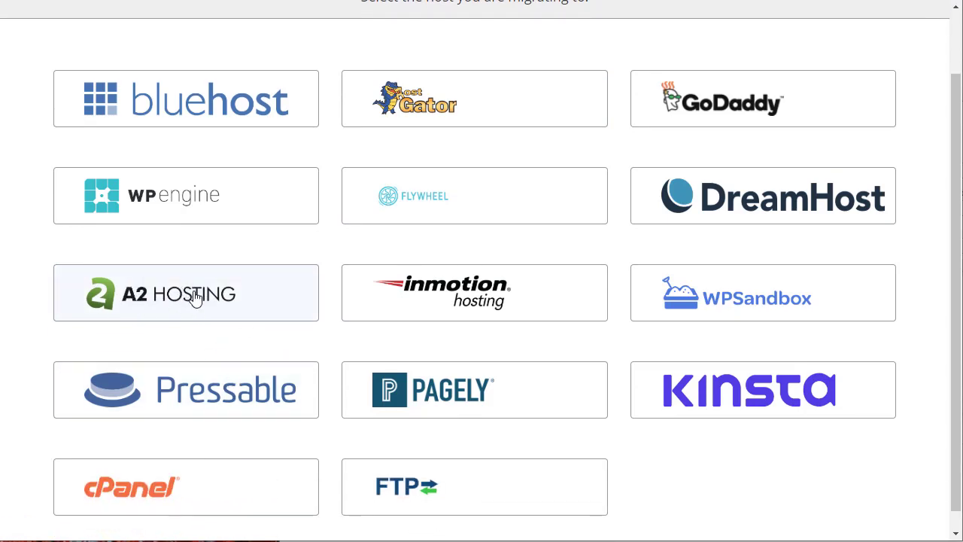
pyautogui.moveTo(590, 241)
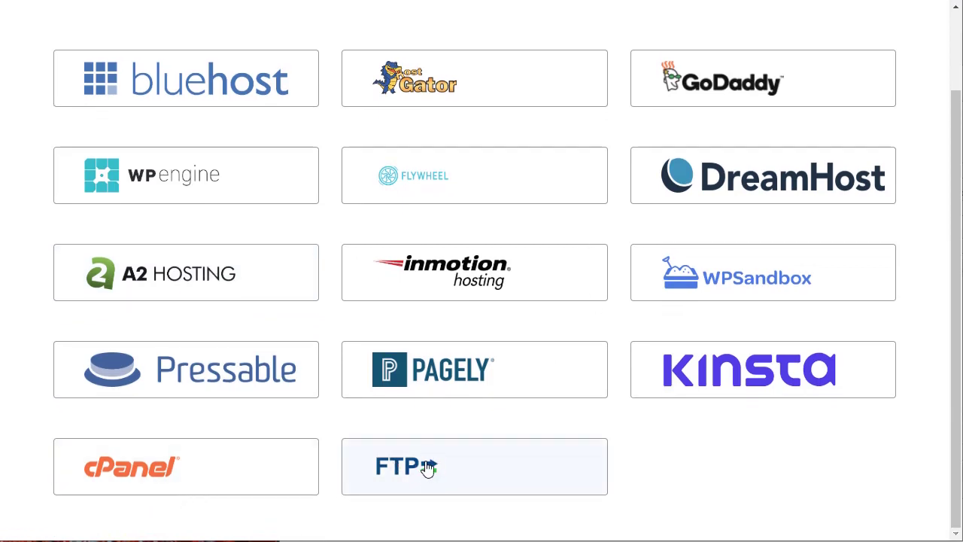
pyautogui.moveTo(143, 485)
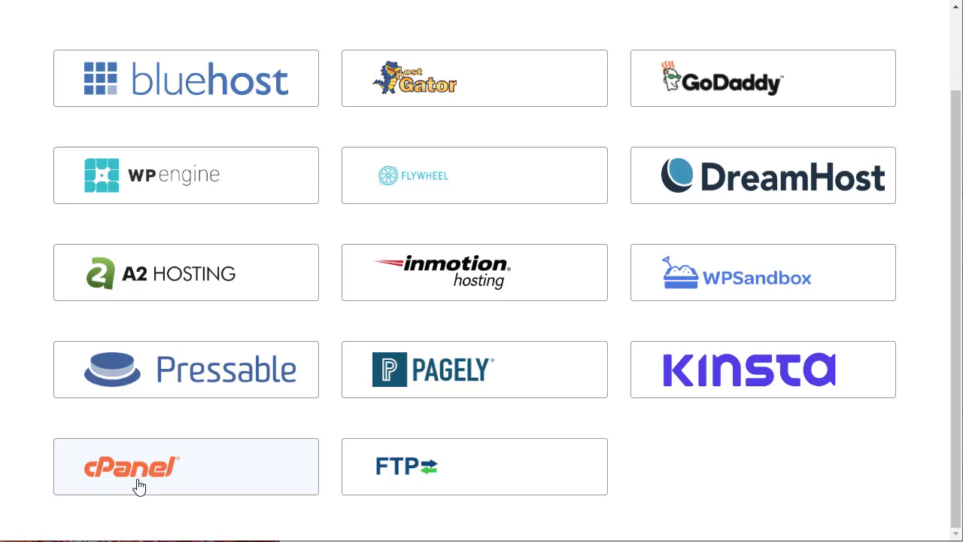
pyautogui.moveTo(410, 476)
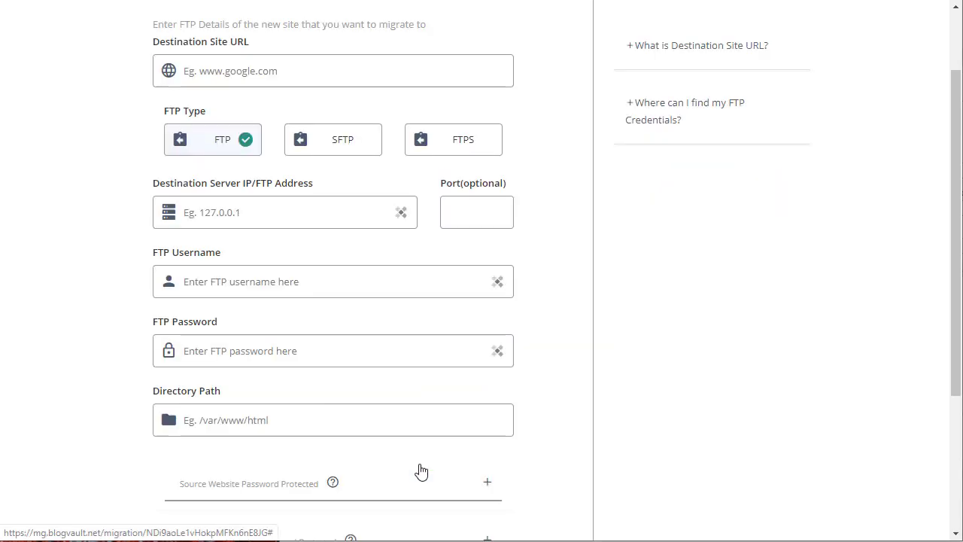
# Enter destination site juicingtherainbow.com and the FTP server address
pyautogui.click(333, 71)
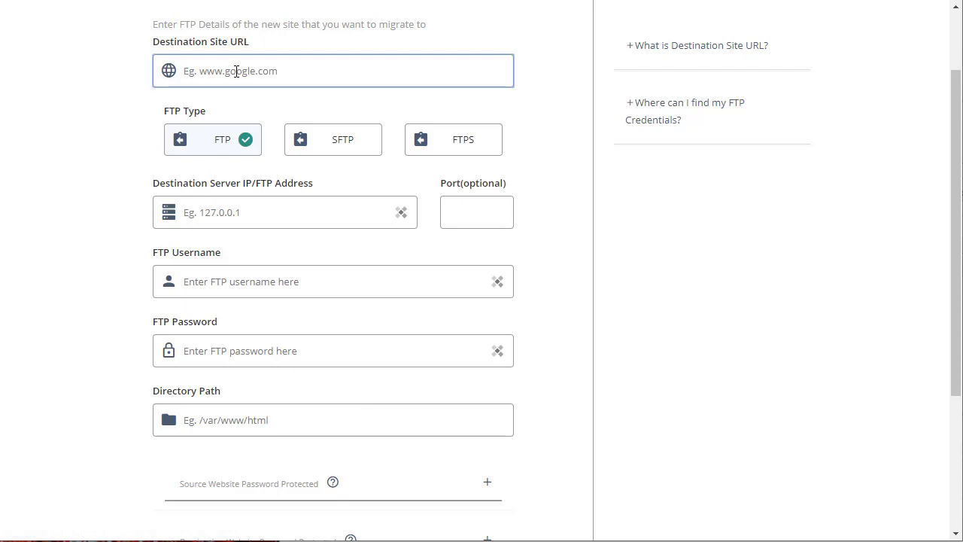
pyautogui.write('juicingtherainbow')
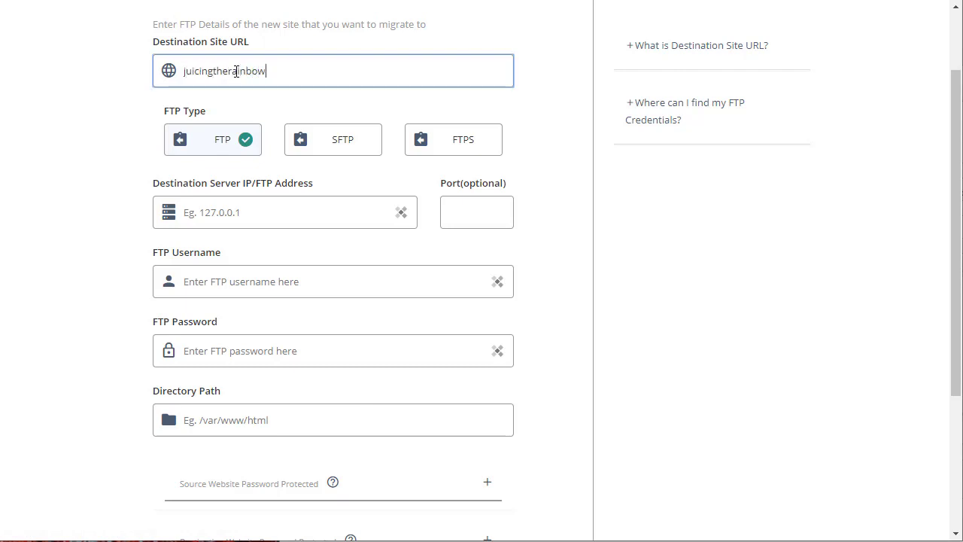
pyautogui.write('.com')
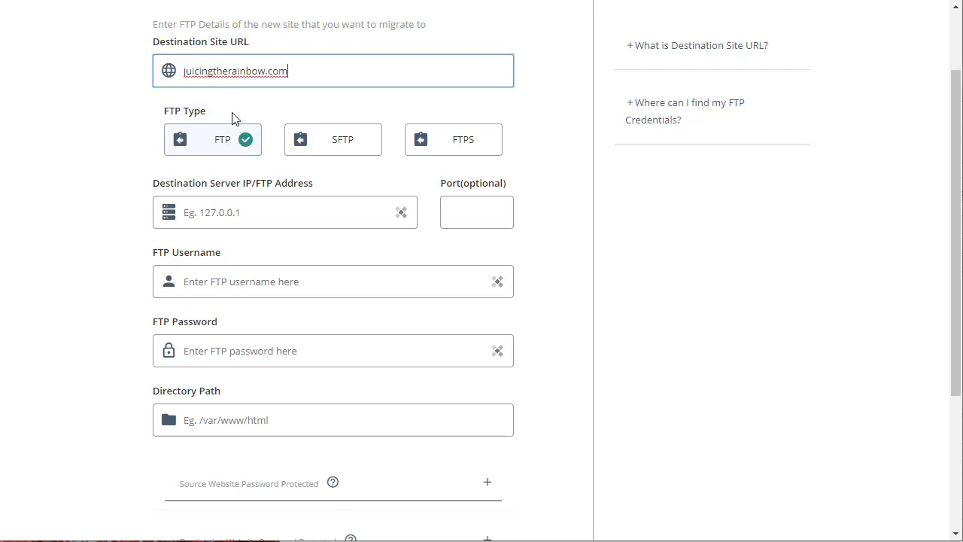
pyautogui.moveTo(288, 77)
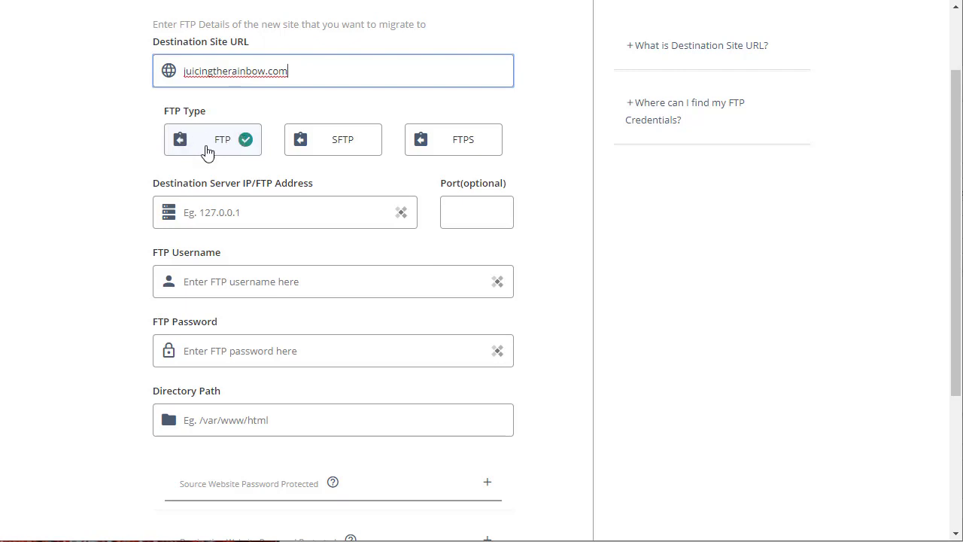
pyautogui.click(284, 211)
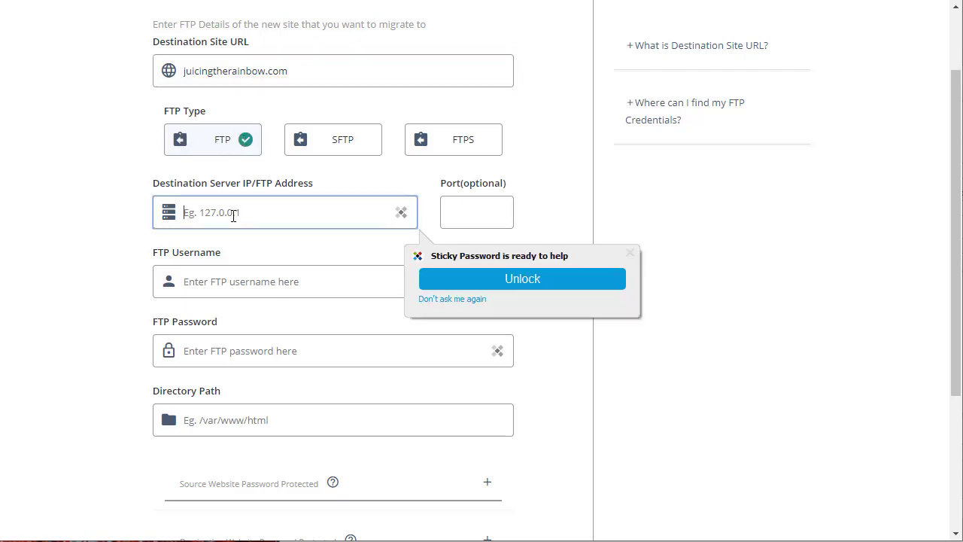
pyautogui.write('ftp.andyjwilli')
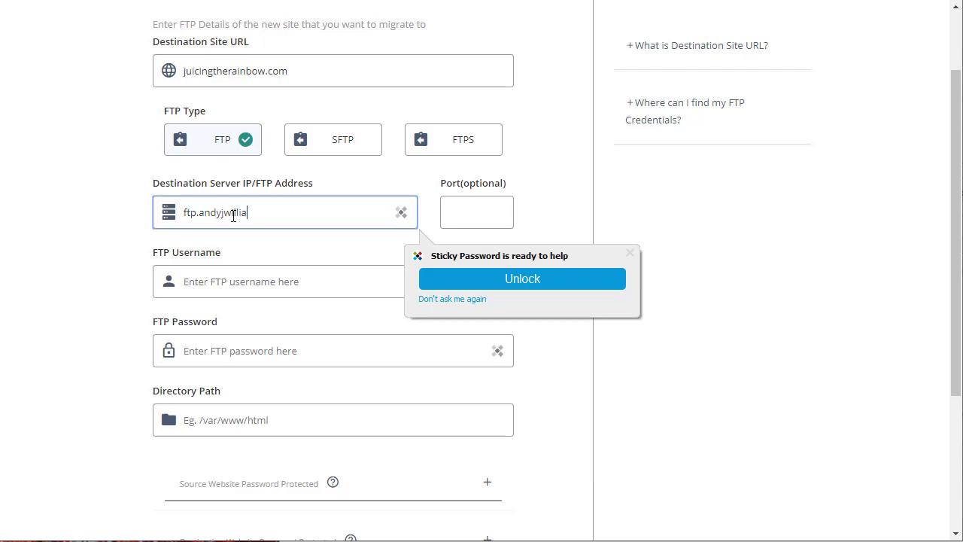
pyautogui.write('ams.co.uk')
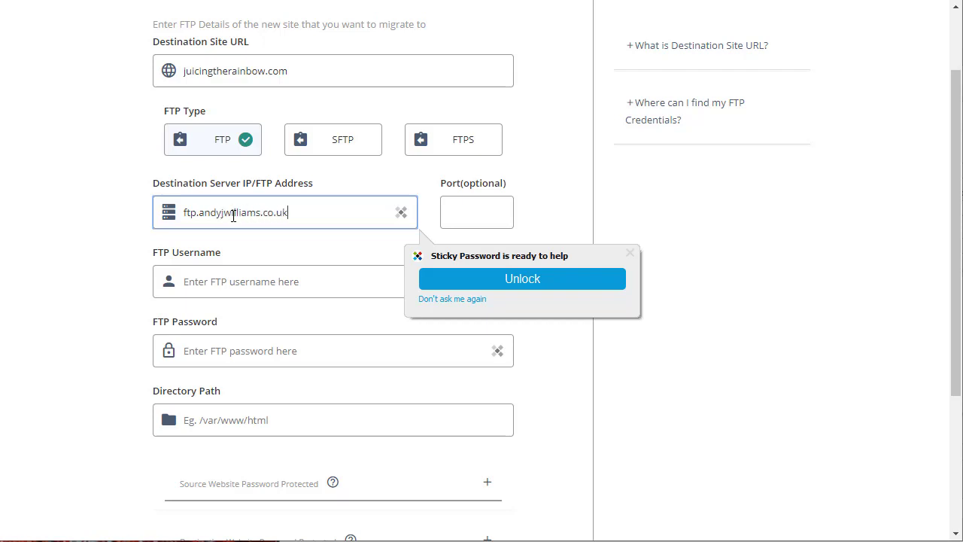
pyautogui.click(476, 212)
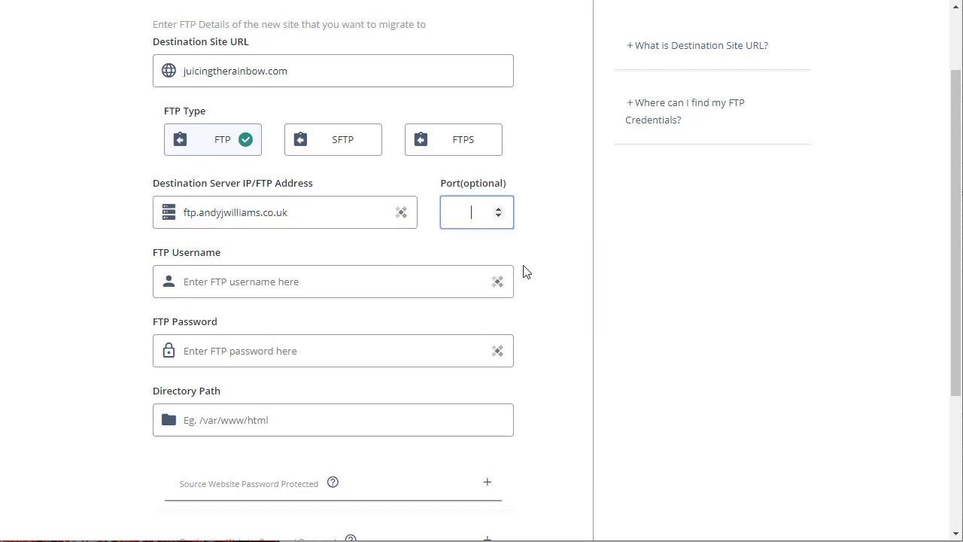
pyautogui.write('21')
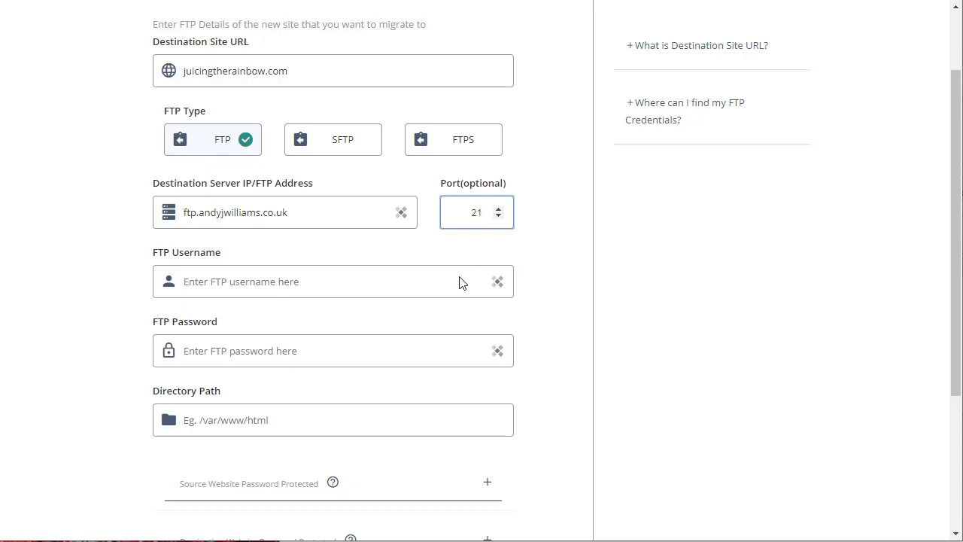
pyautogui.moveTo(462, 282)
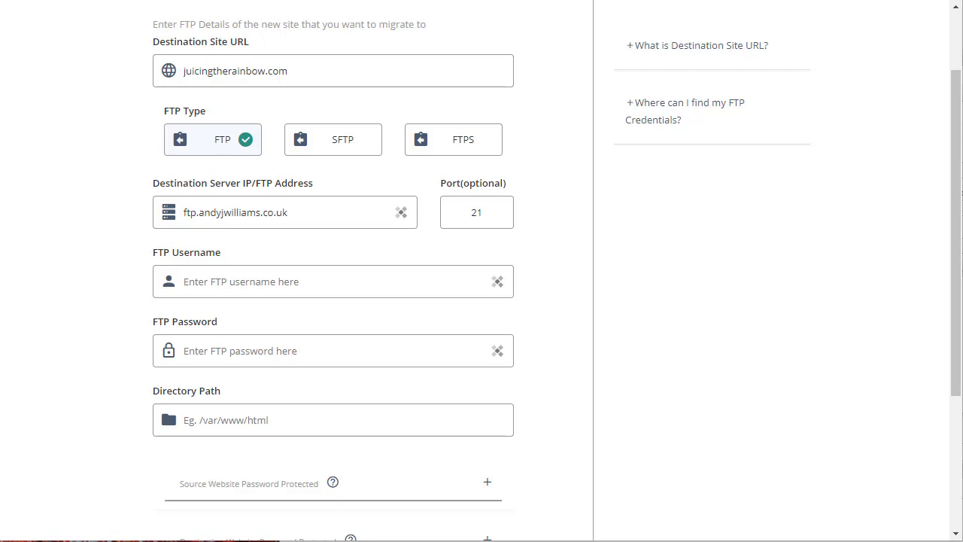
pyautogui.moveTo(265, 276)
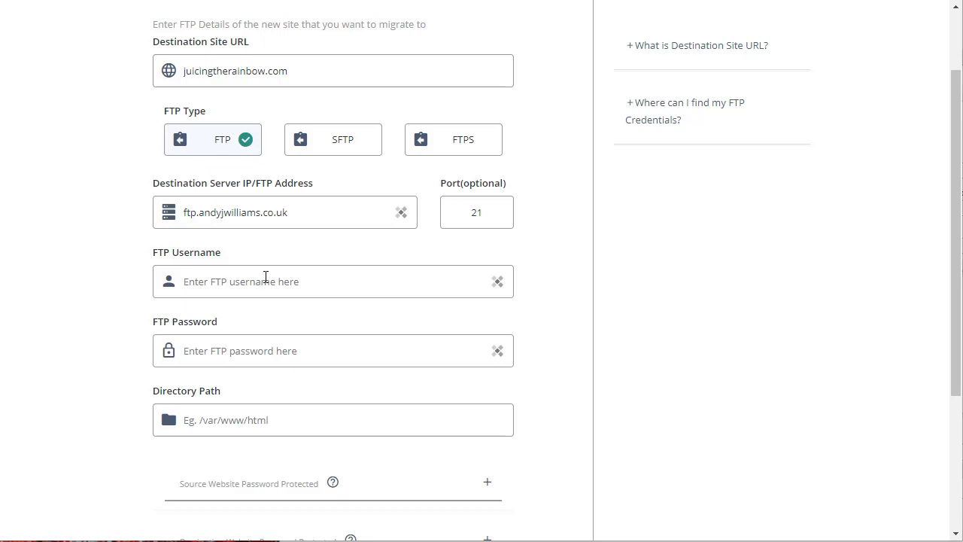
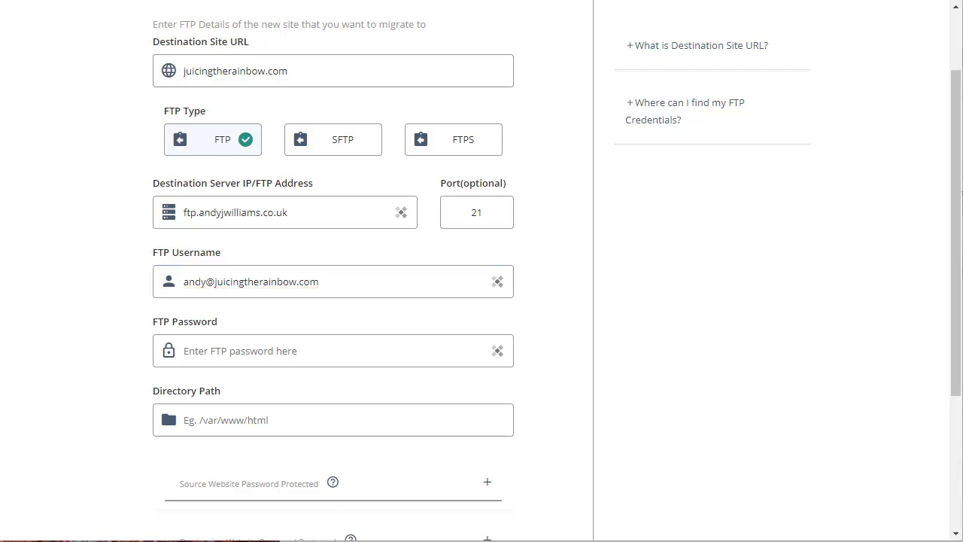
pyautogui.click(332, 351)
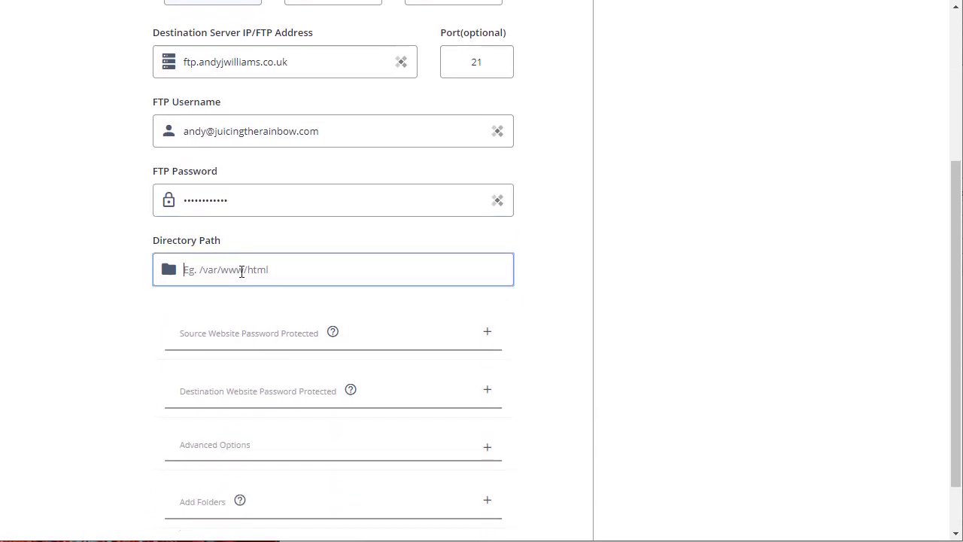
# Enter / as the Migrate Guru directory path and start migrating juicingtherainbow.com
pyautogui.write('/')
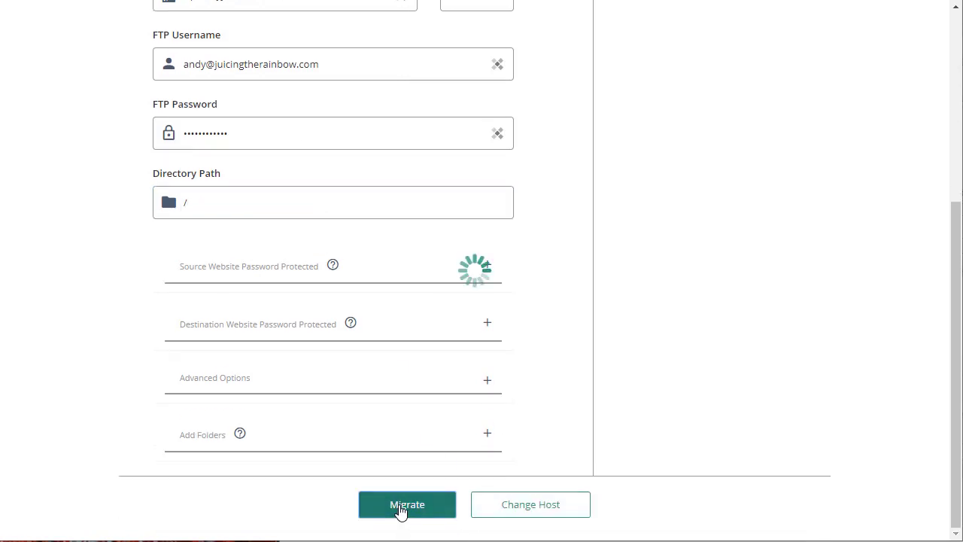
pyautogui.click(406, 504)
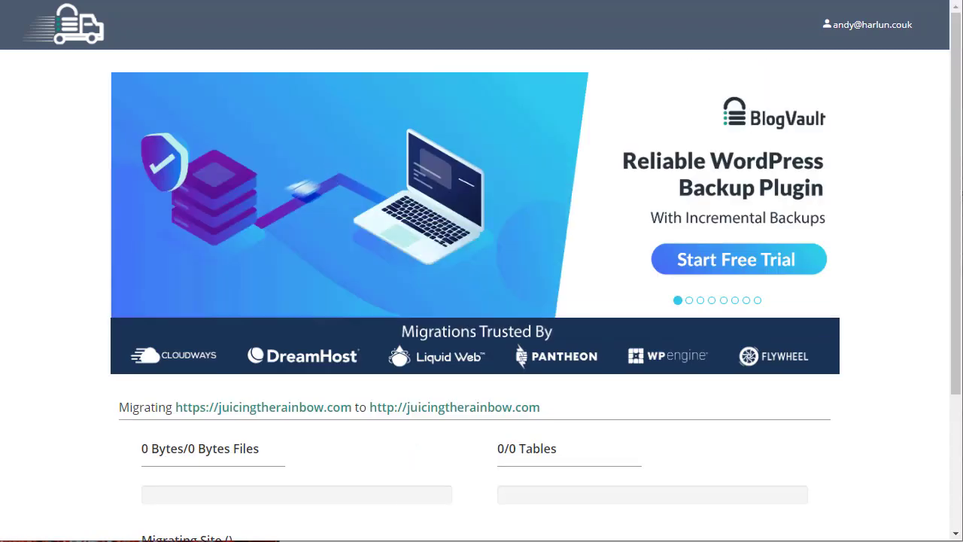
# Scroll down the Migrate Guru progress page while the migration runs
pyautogui.scroll(-3)
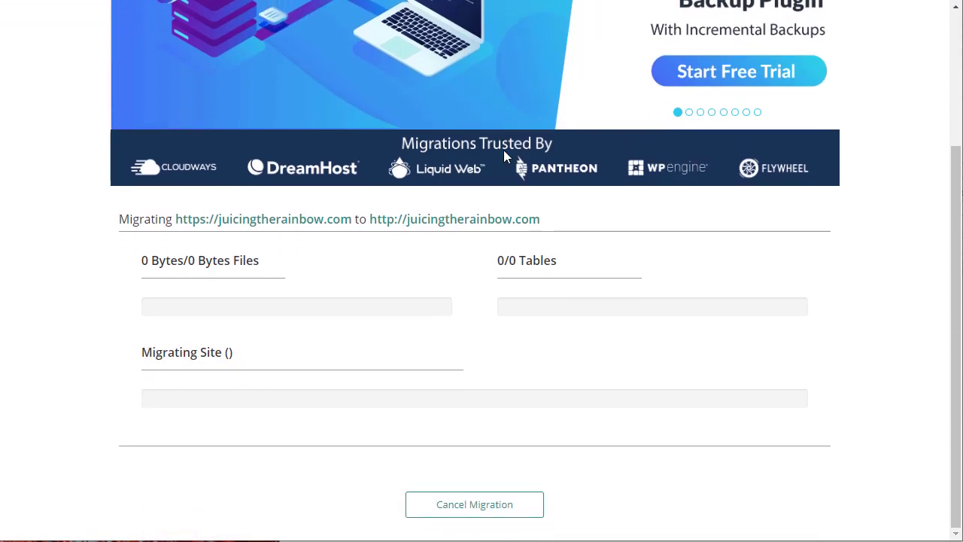
pyautogui.moveTo(188, 242)
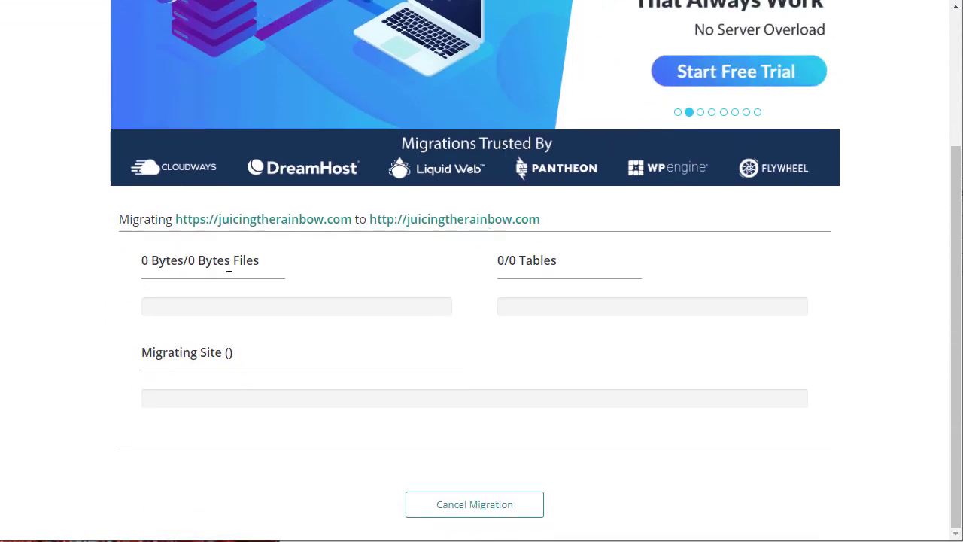
pyautogui.moveTo(368, 337)
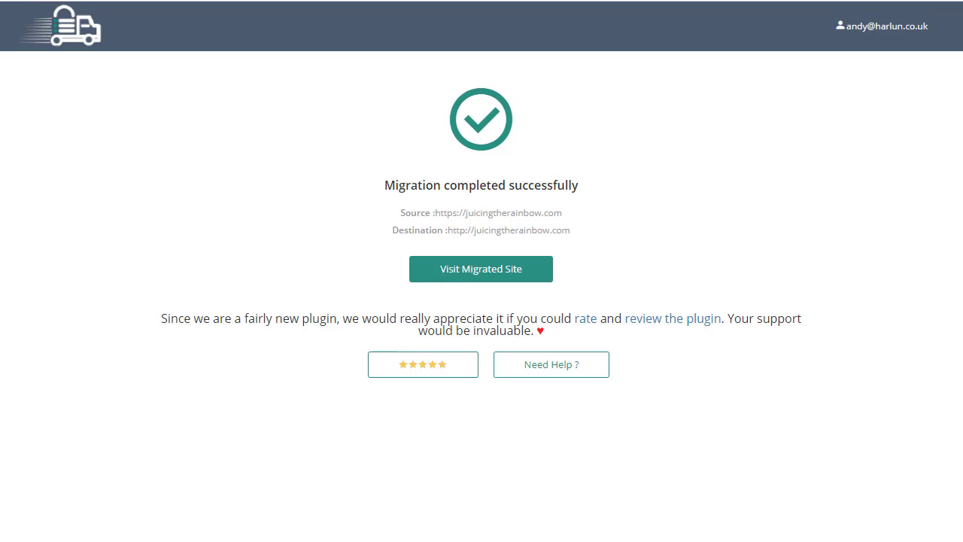
pyautogui.moveTo(768, 179)
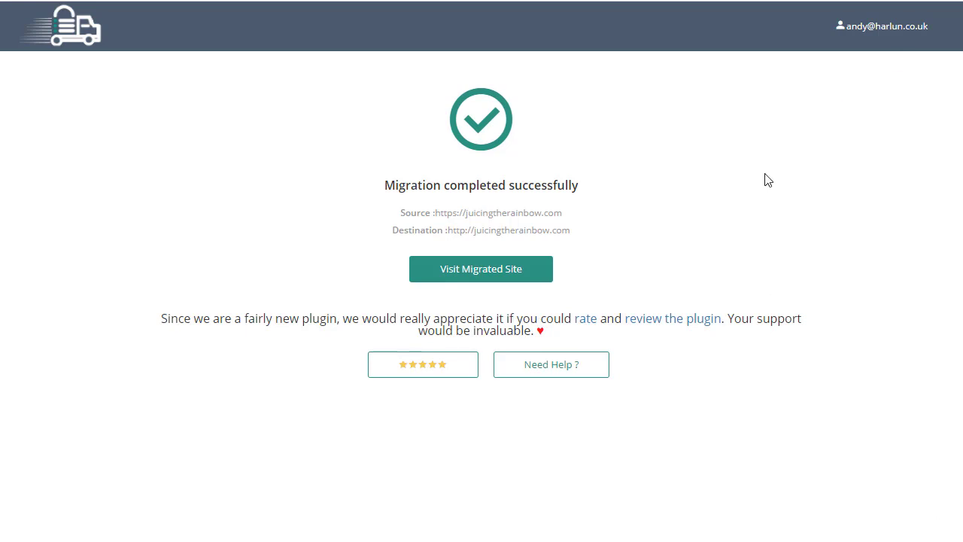
pyautogui.moveTo(481, 269)
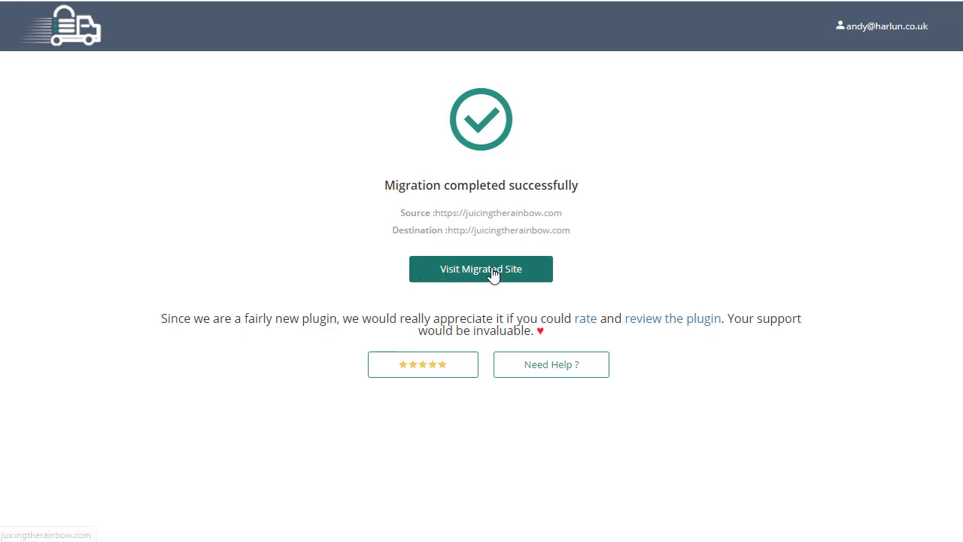
pyautogui.moveTo(575, 209)
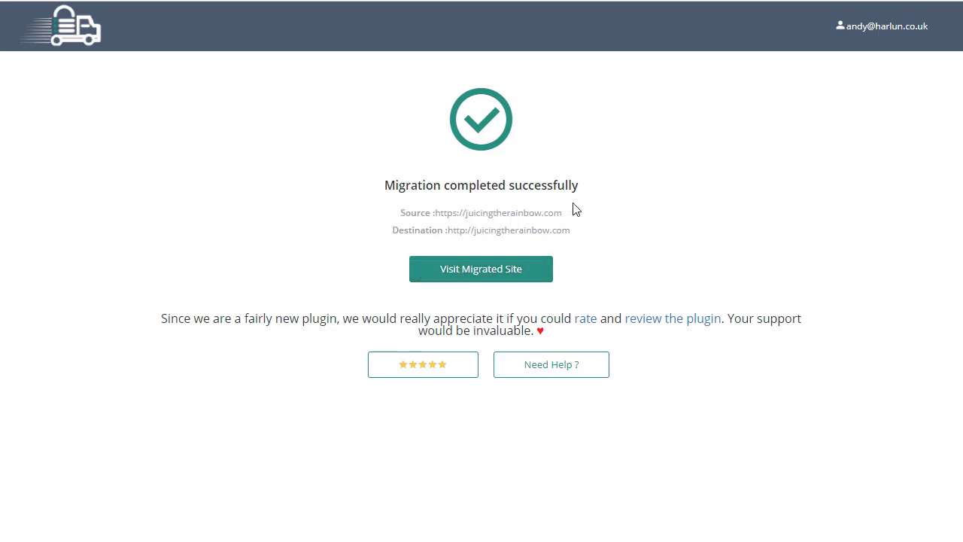
# Visit the migrated juicingtherainbow.com site from the Migration completed successfully page
pyautogui.click(481, 269)
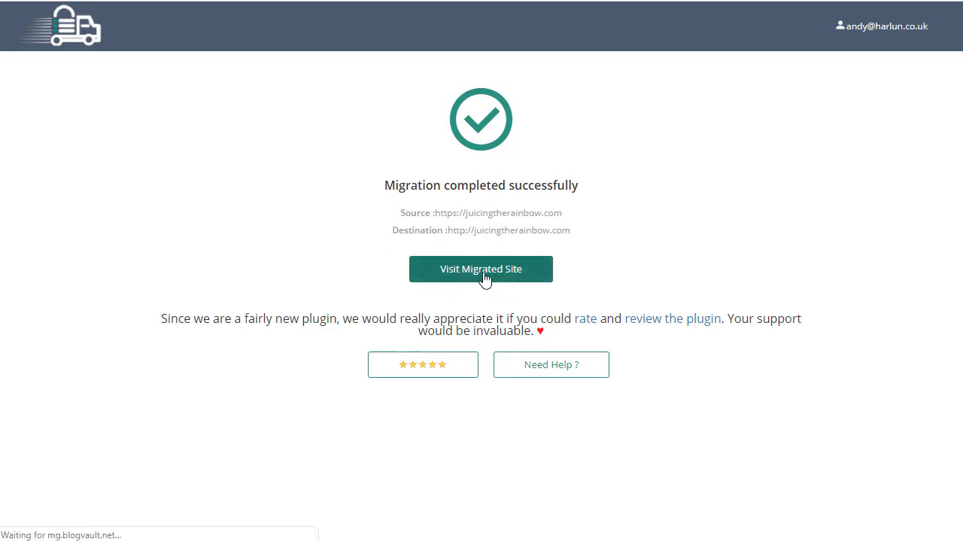
pyautogui.click(481, 268)
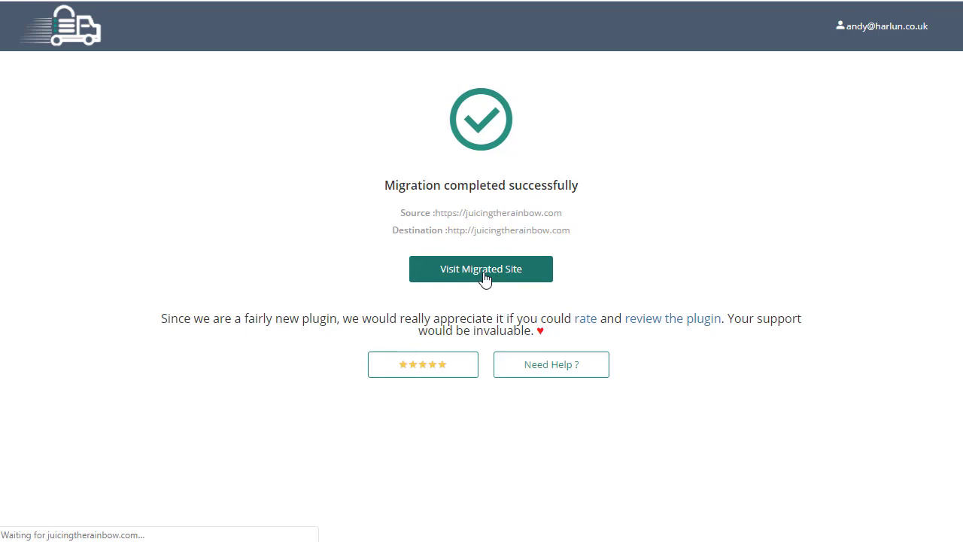
pyautogui.click(481, 269)
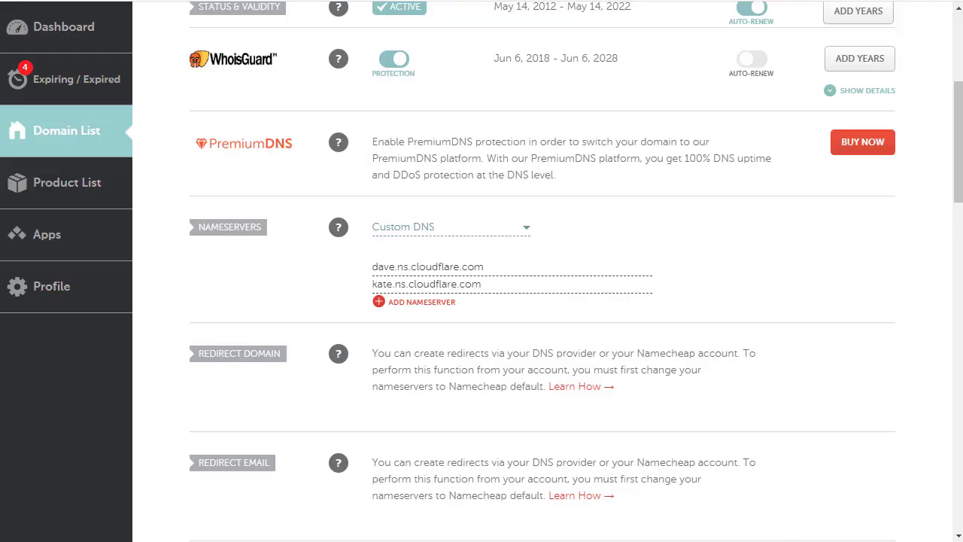
pyautogui.moveTo(297, 246)
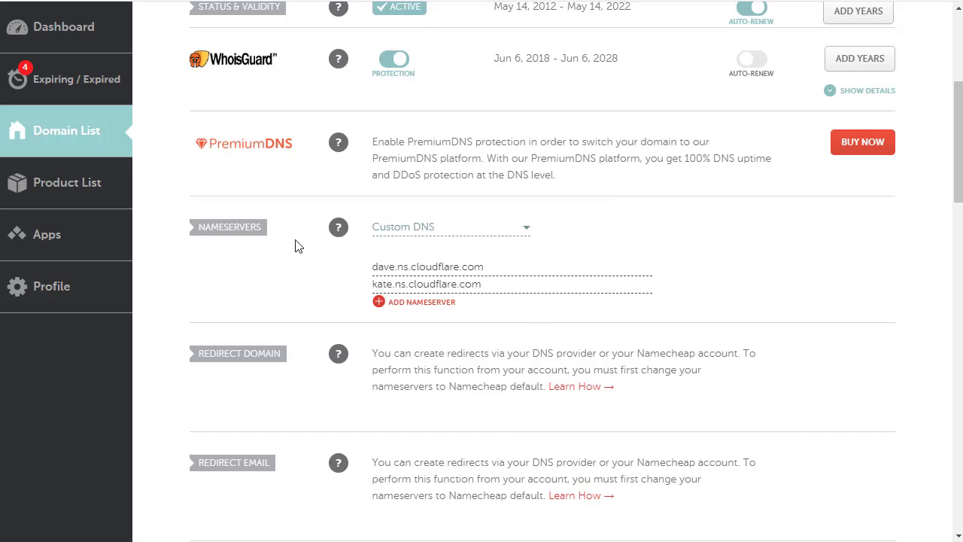
# Replace Namecheap's Cloudflare nameservers with ns1–ns4.a2hosting.com, save, and dismiss the notice
pyautogui.scroll(-3)
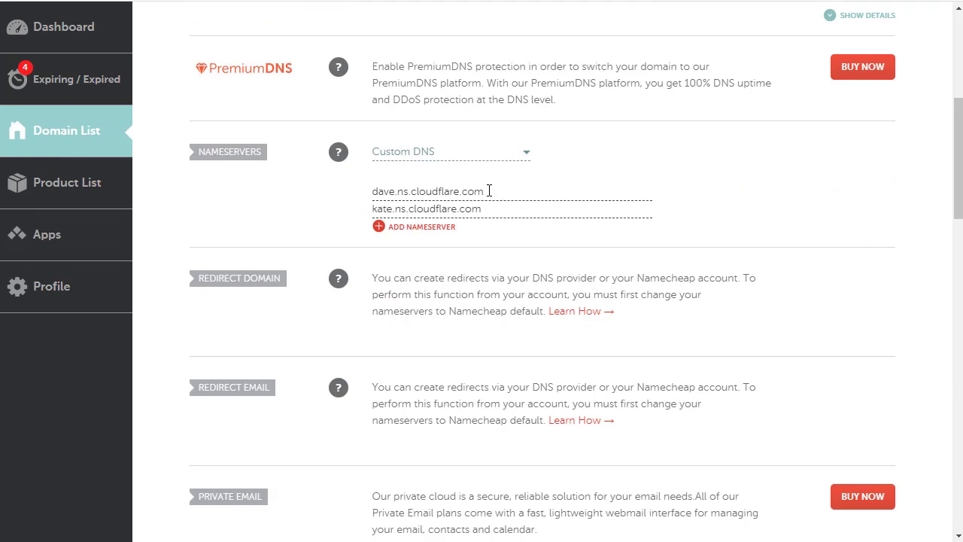
pyautogui.moveTo(473, 182)
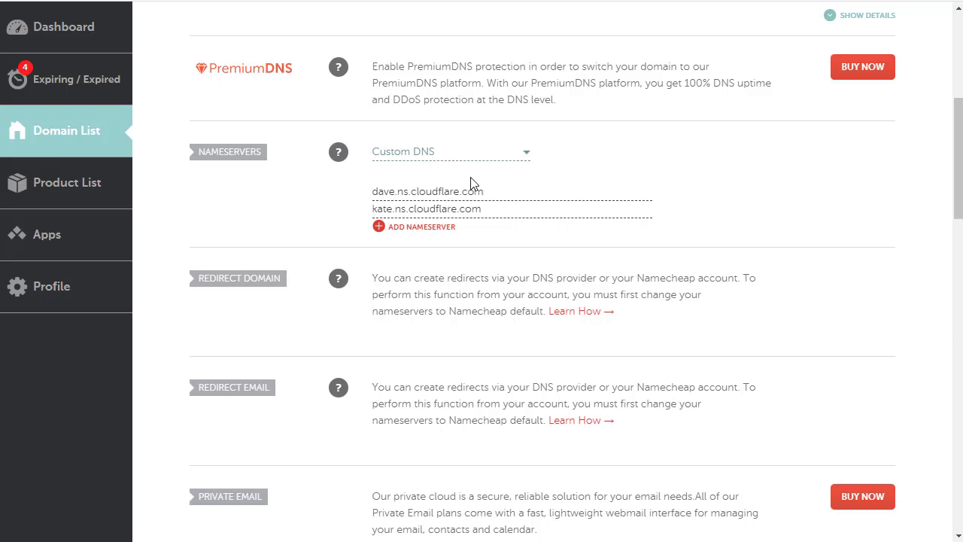
pyautogui.doubleClick(427, 191)
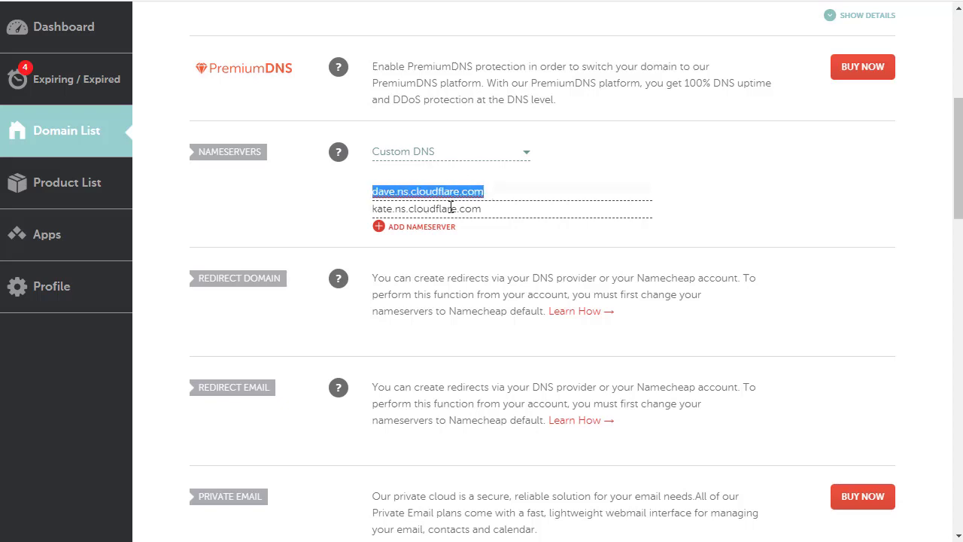
pyautogui.write('ns1.a2hosting.com')
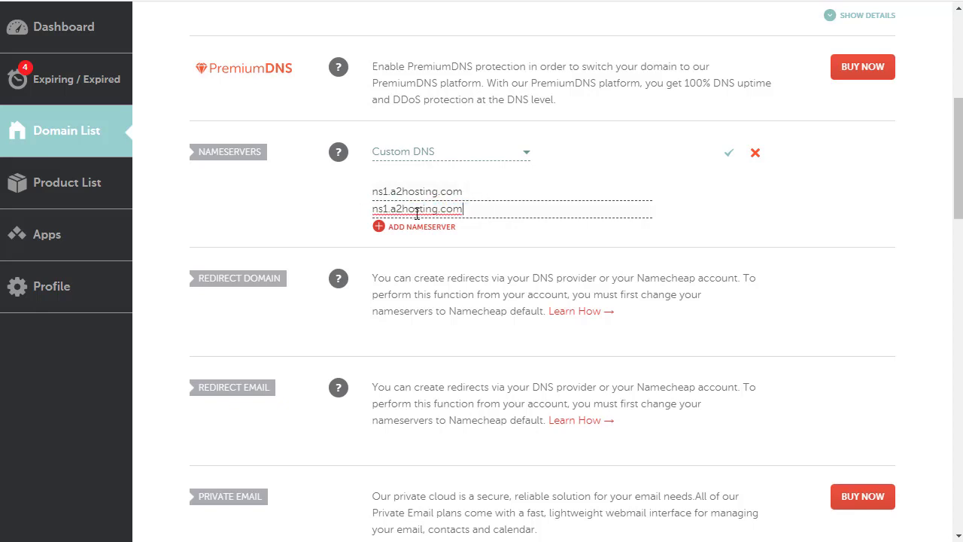
pyautogui.click(413, 227)
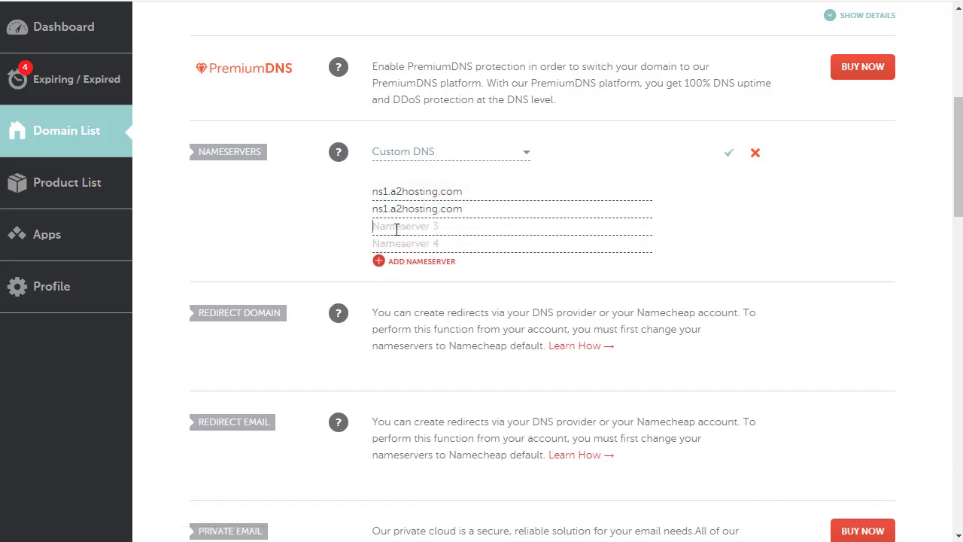
pyautogui.write('ns1.a2hosting.com')
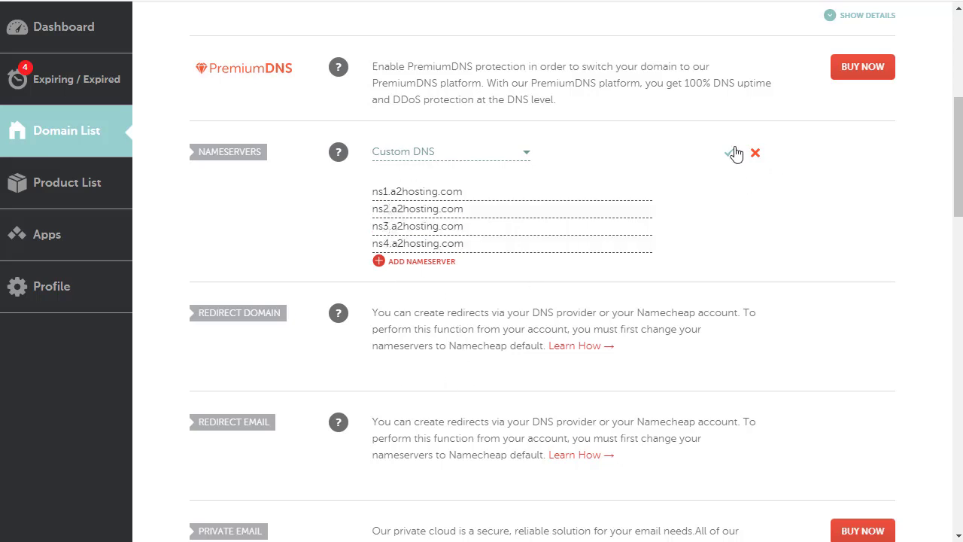
pyautogui.click(734, 154)
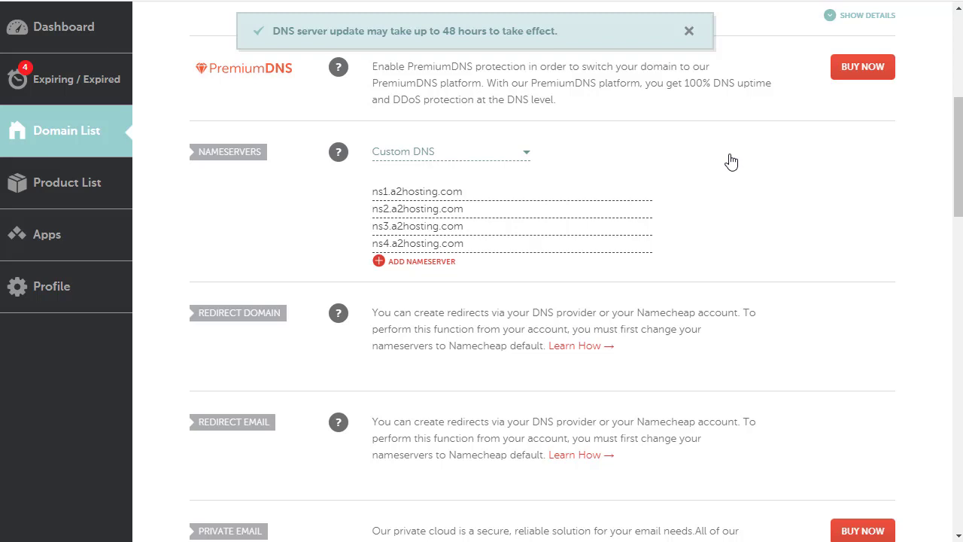
pyautogui.click(688, 31)
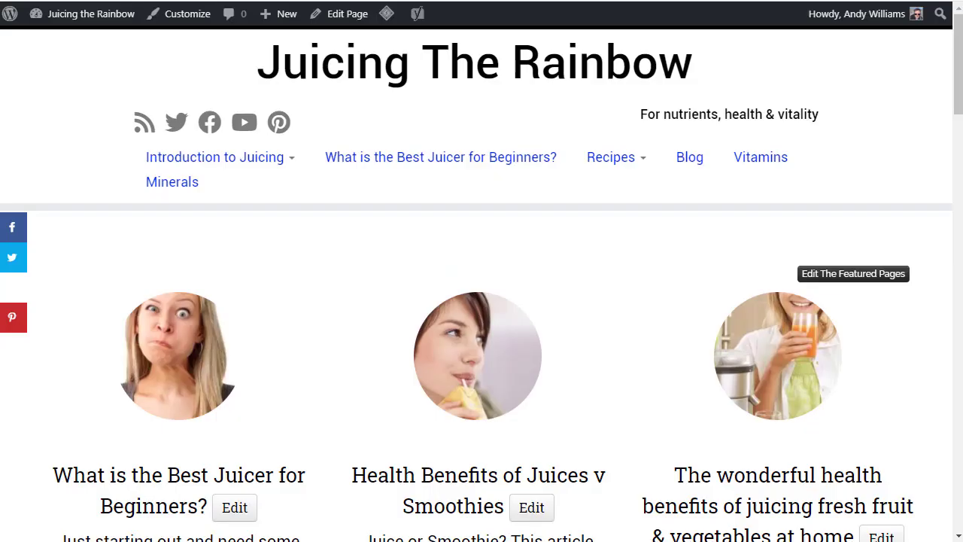
# Reload juicingtherainbow.com and accept the certificate risk to reach A2 Hosting's placeholder page
pyautogui.scroll(-3)
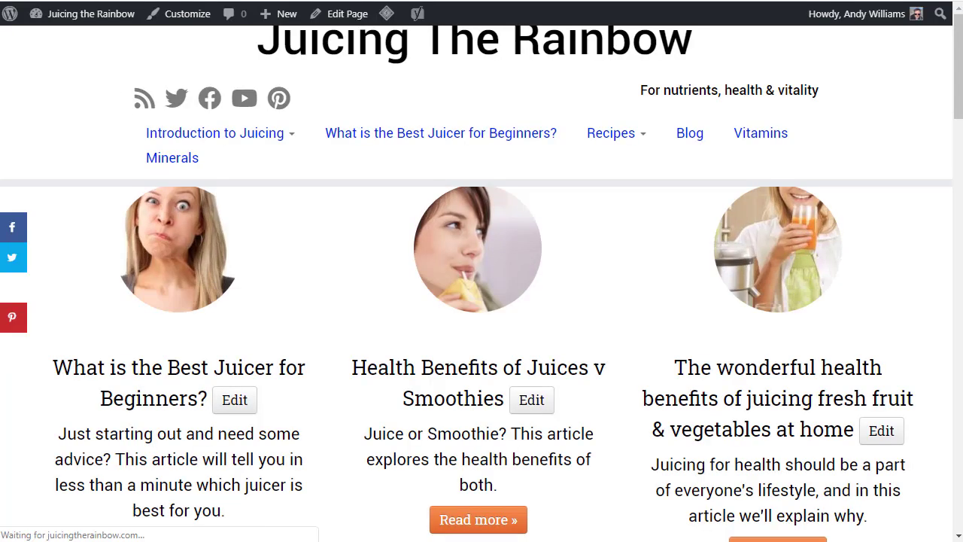
pyautogui.scroll(3)
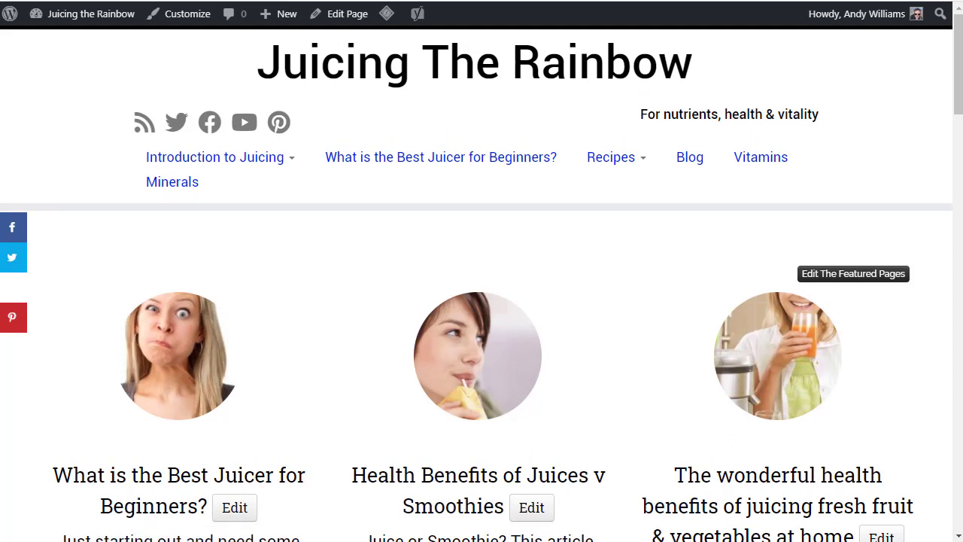
pyautogui.moveTo(524, 3)
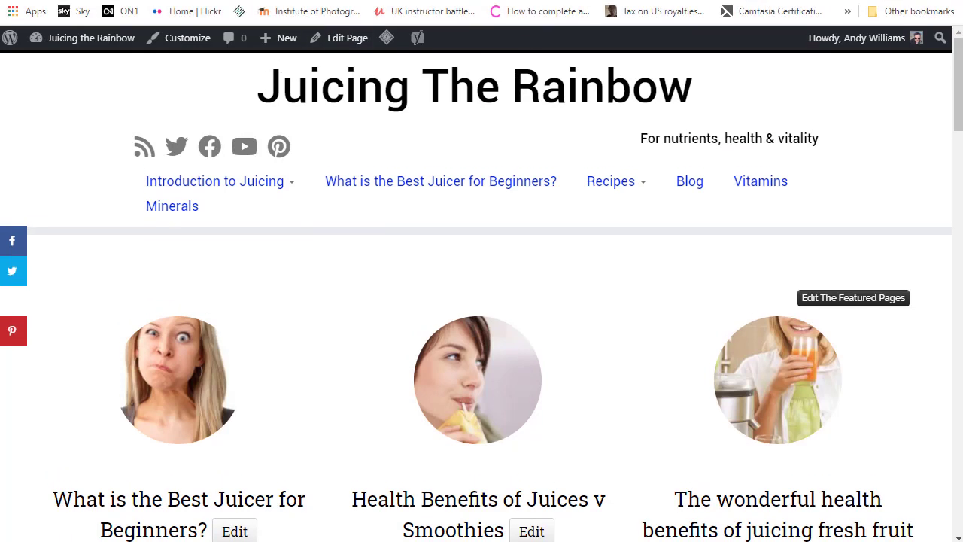
pyautogui.click(61, 10)
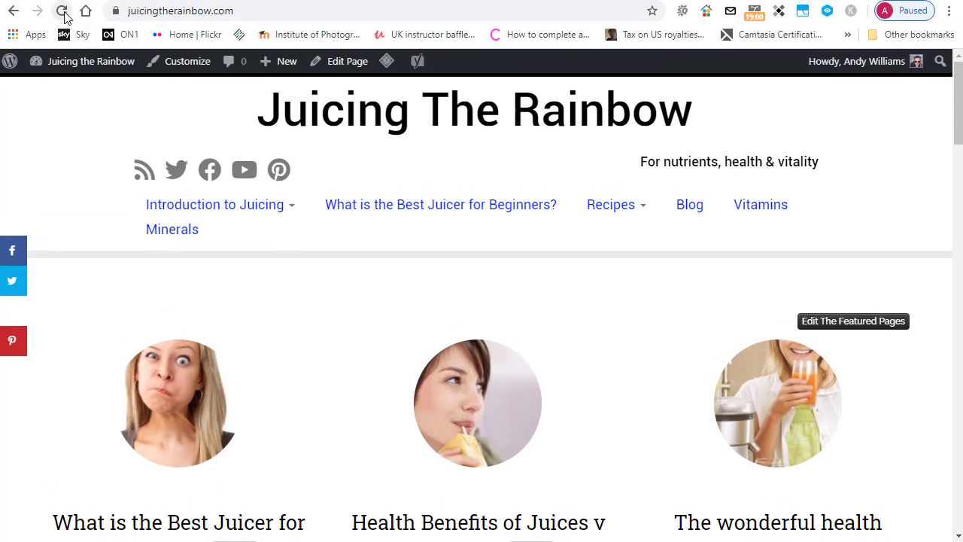
pyautogui.click(62, 10)
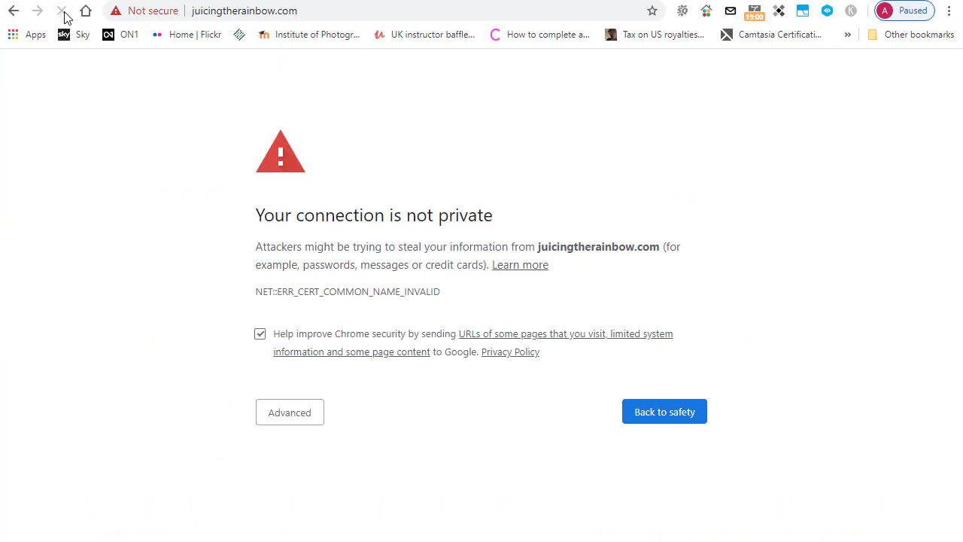
pyautogui.click(62, 10)
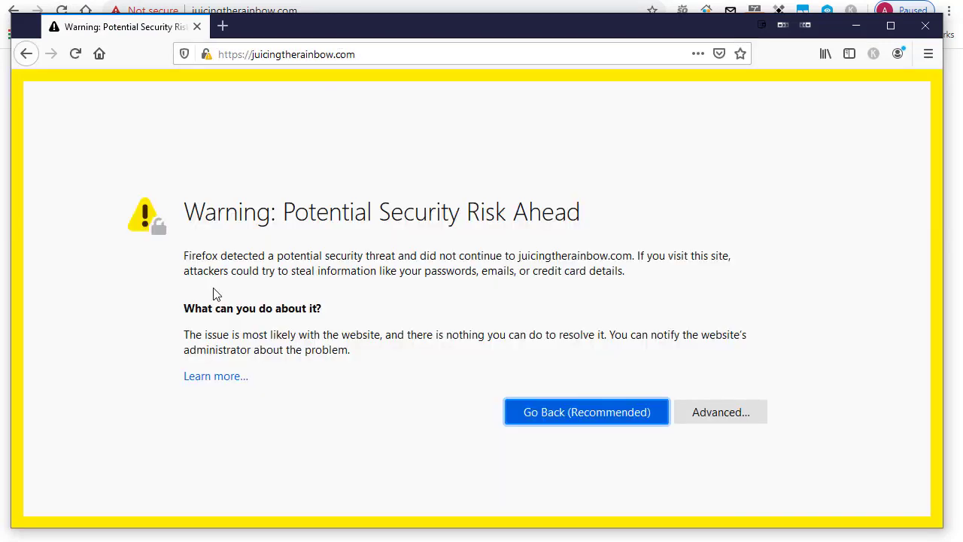
pyautogui.moveTo(534, 412)
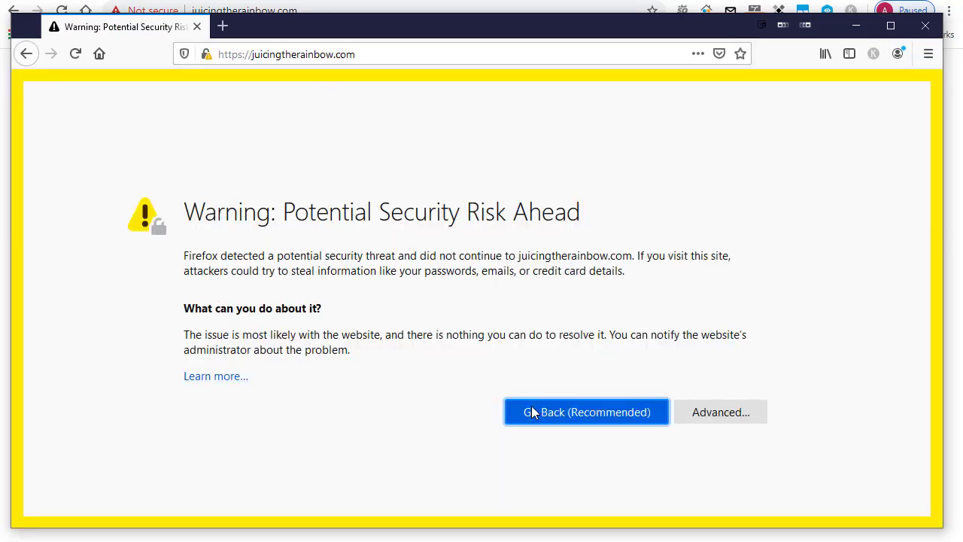
pyautogui.click(713, 411)
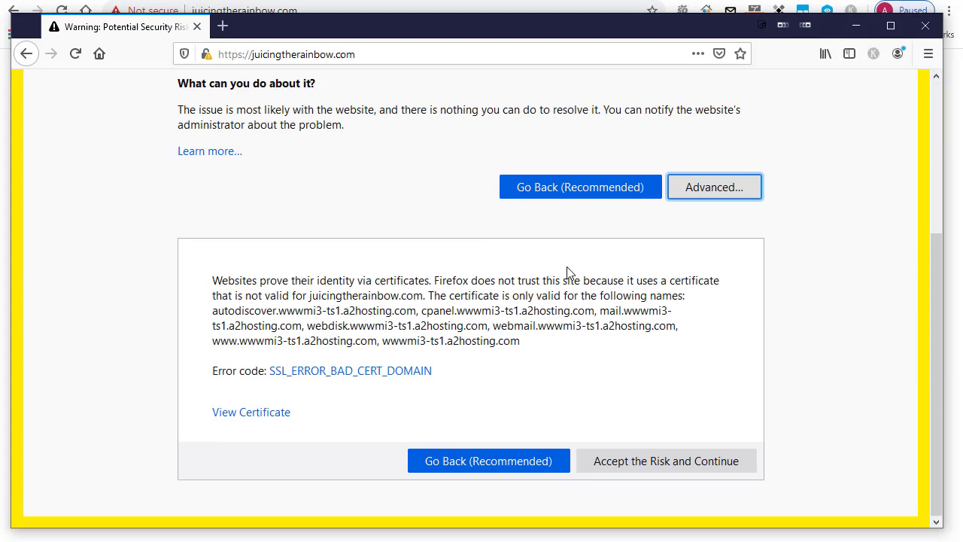
pyautogui.click(665, 461)
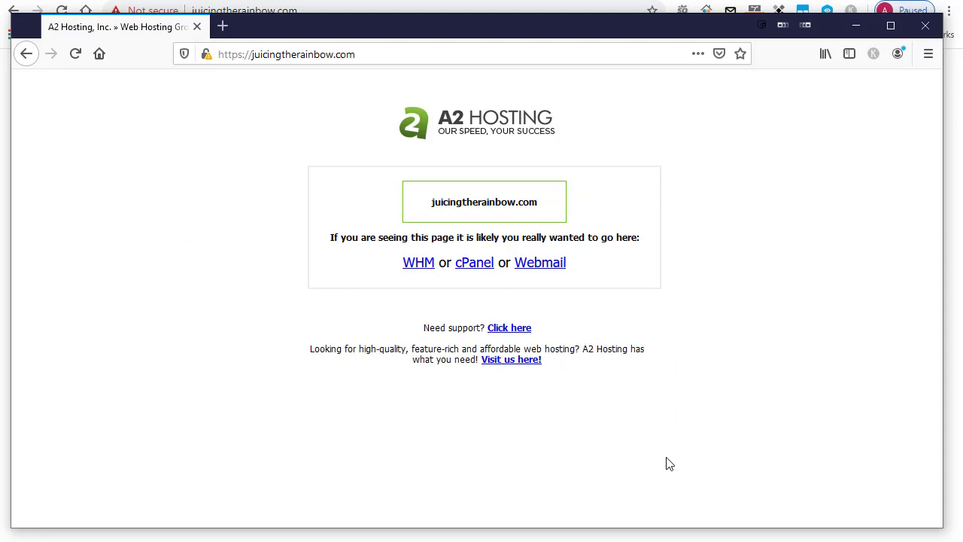
pyautogui.moveTo(924, 25)
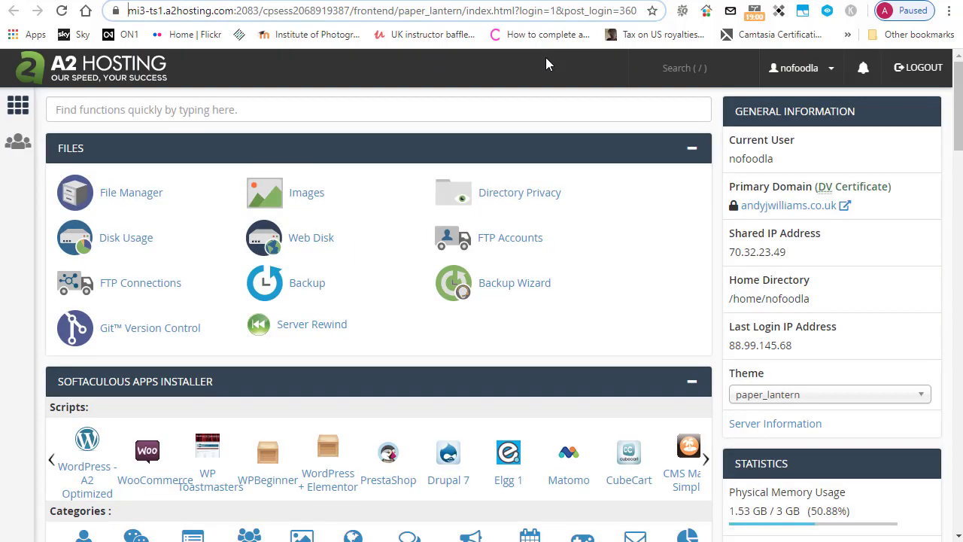
pyautogui.moveTo(505, 133)
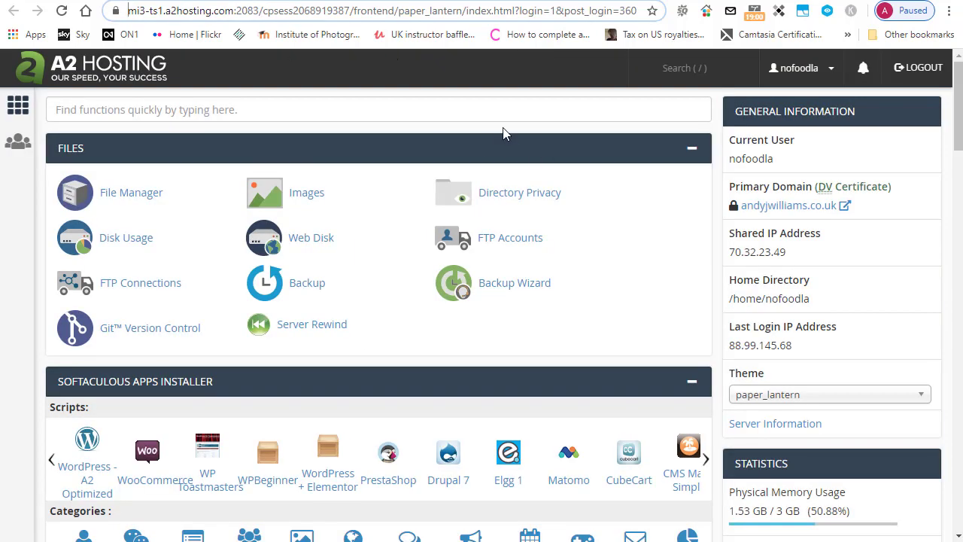
# Open SSL/TLS Status and filter by 'juicingth' to list nine domains with AutoSSL errors
pyautogui.scroll(-3)
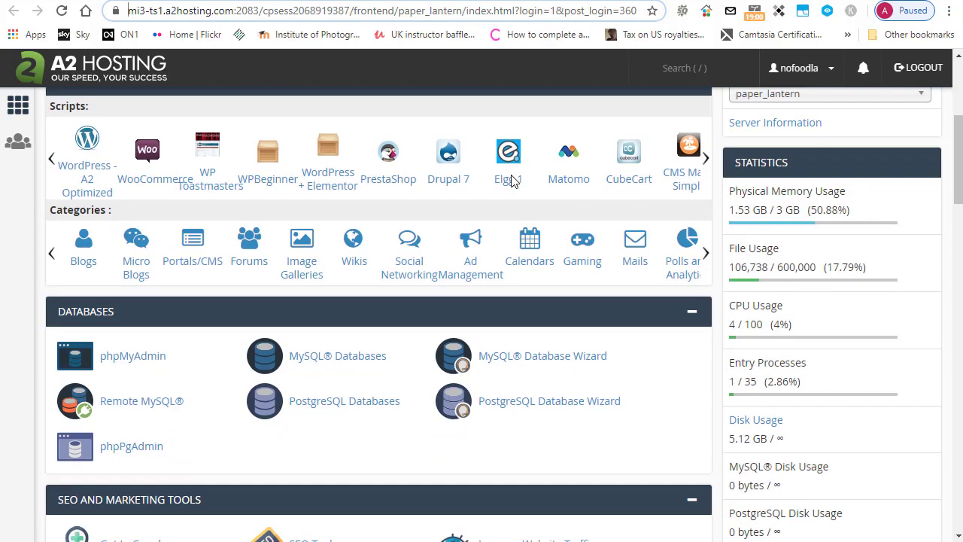
pyautogui.scroll(-3)
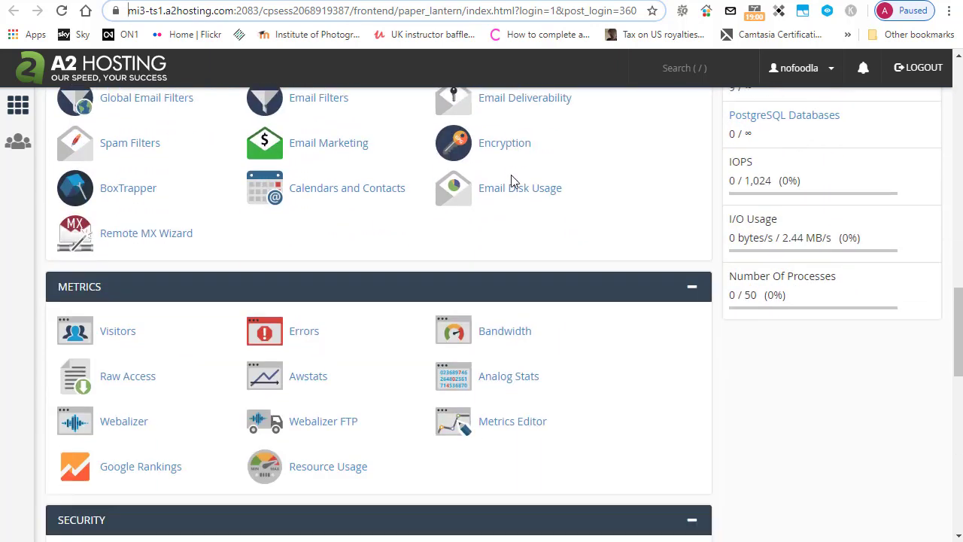
pyautogui.scroll(-3)
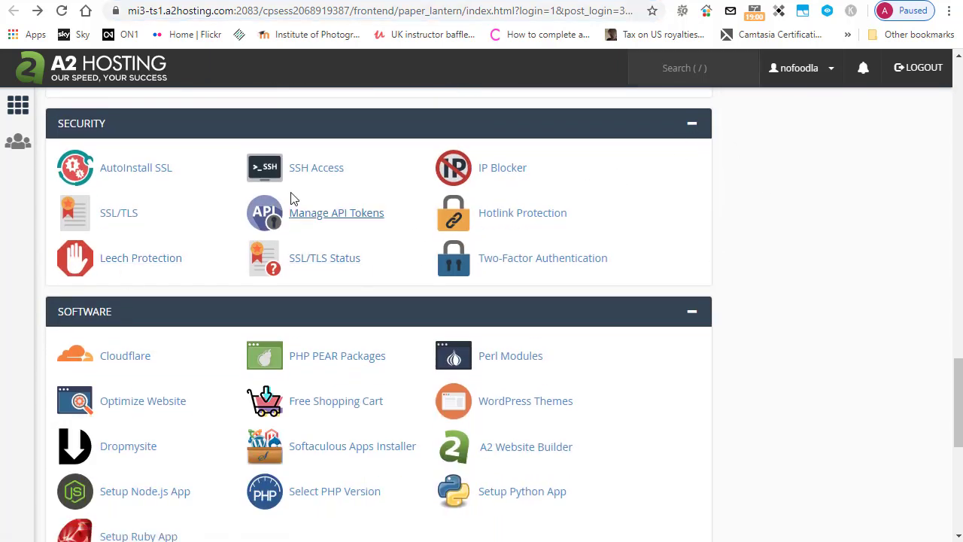
pyautogui.moveTo(325, 257)
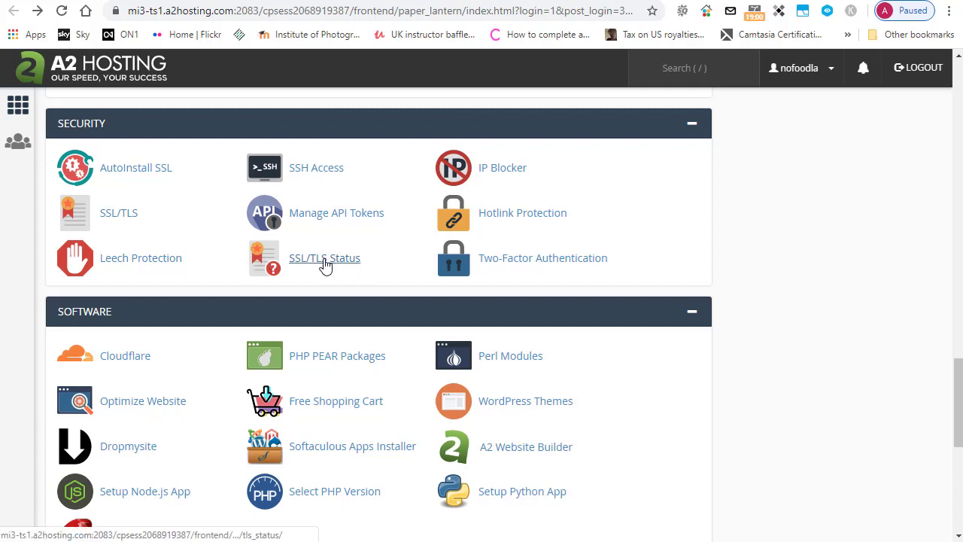
pyautogui.click(324, 257)
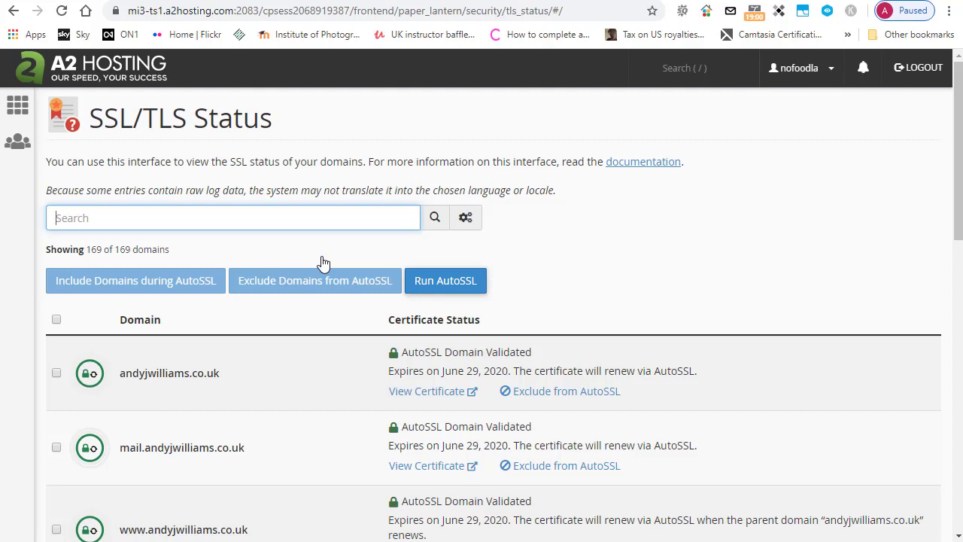
pyautogui.write('juicingtherainbow')
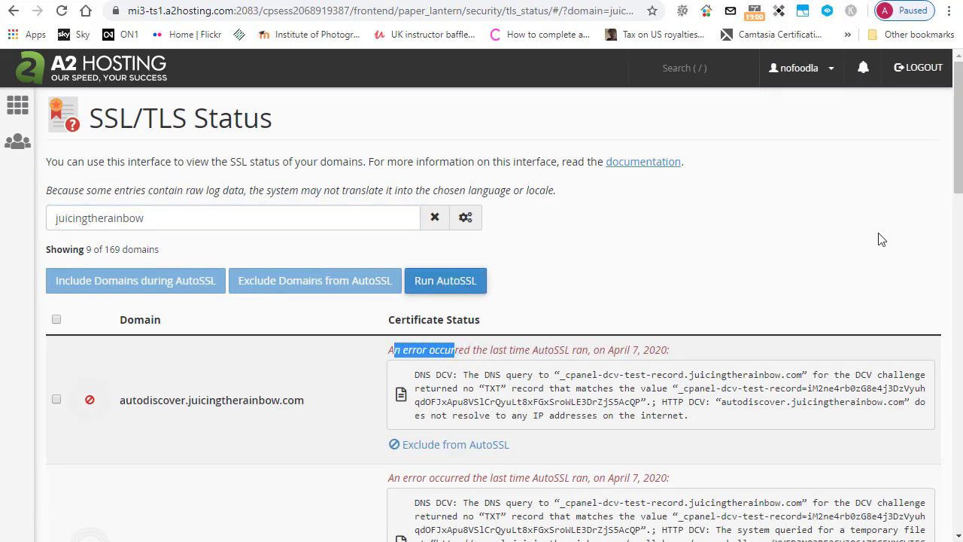
pyautogui.scroll(-3)
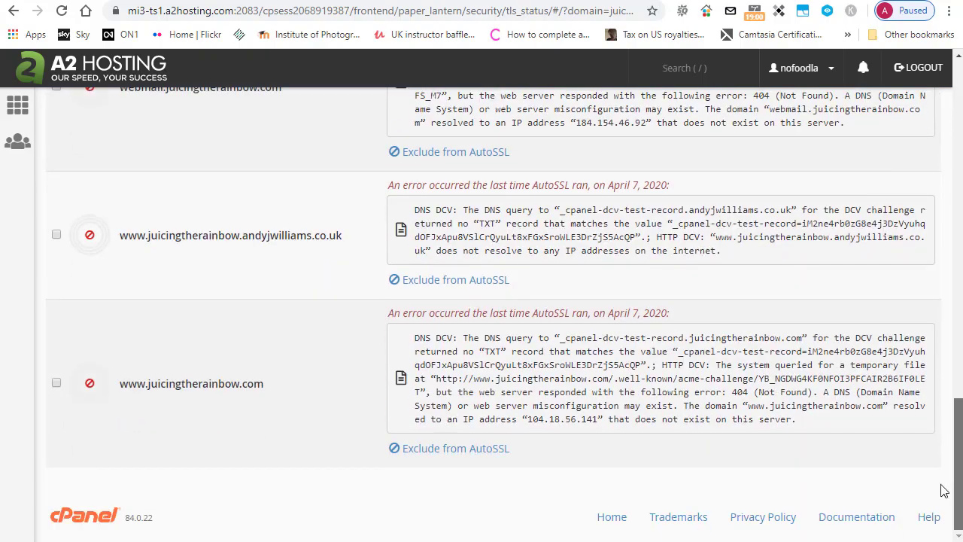
pyautogui.scroll(3)
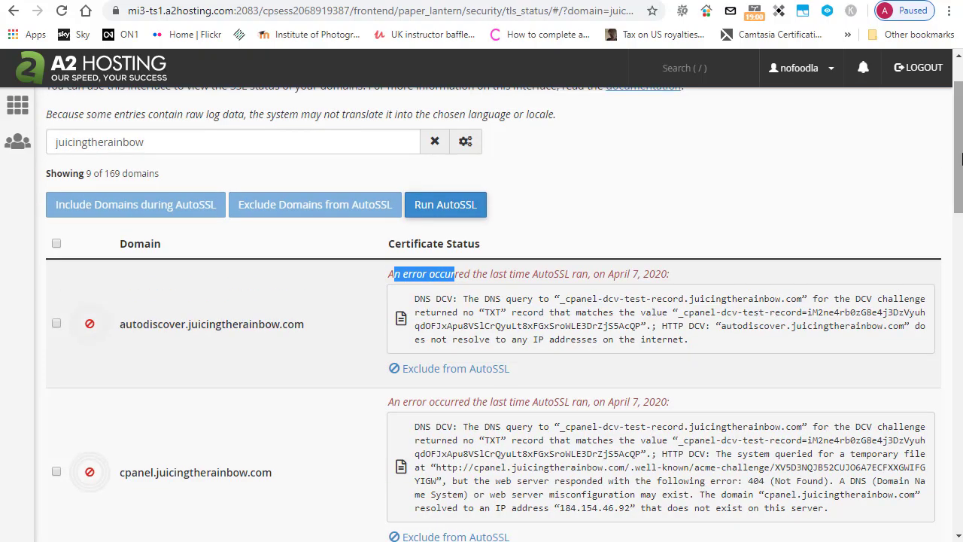
pyautogui.moveTo(103, 104)
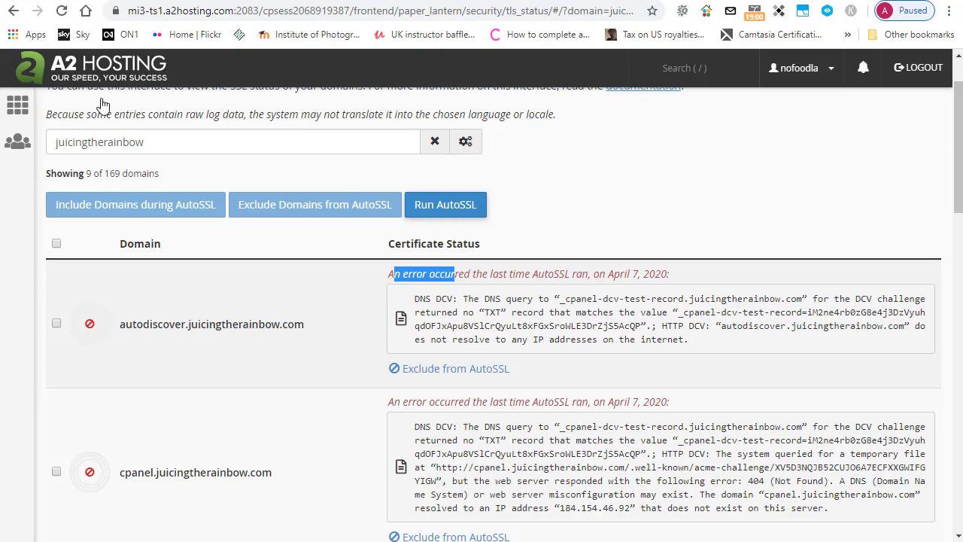
pyautogui.moveTo(62, 252)
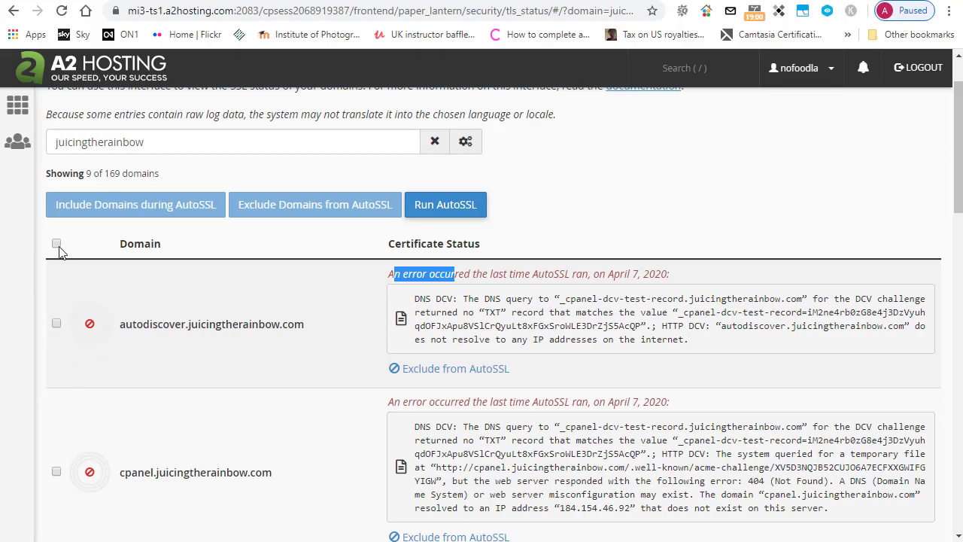
pyautogui.scroll(-3)
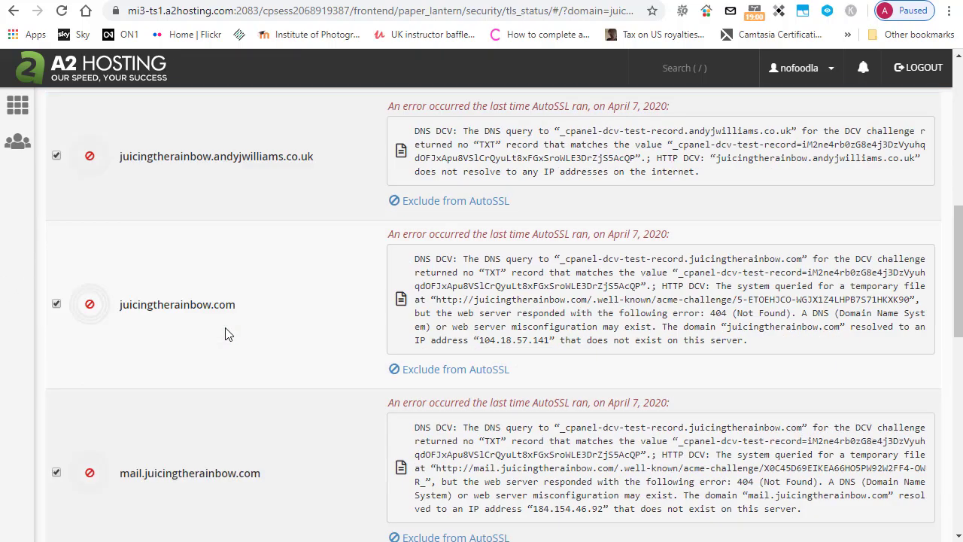
pyautogui.scroll(3)
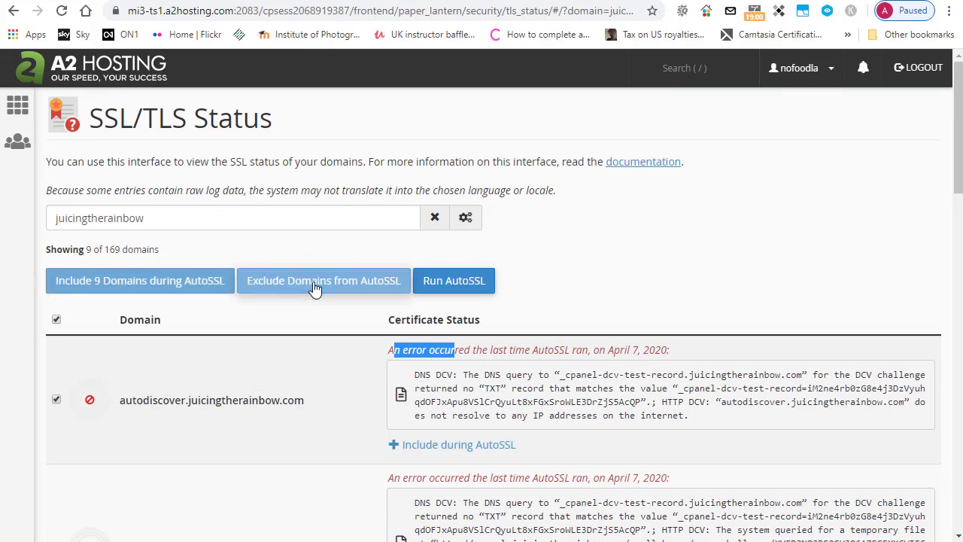
# Exclude and re-include the nine juicingtherainbow domains, then run AutoSSL
pyautogui.click(324, 280)
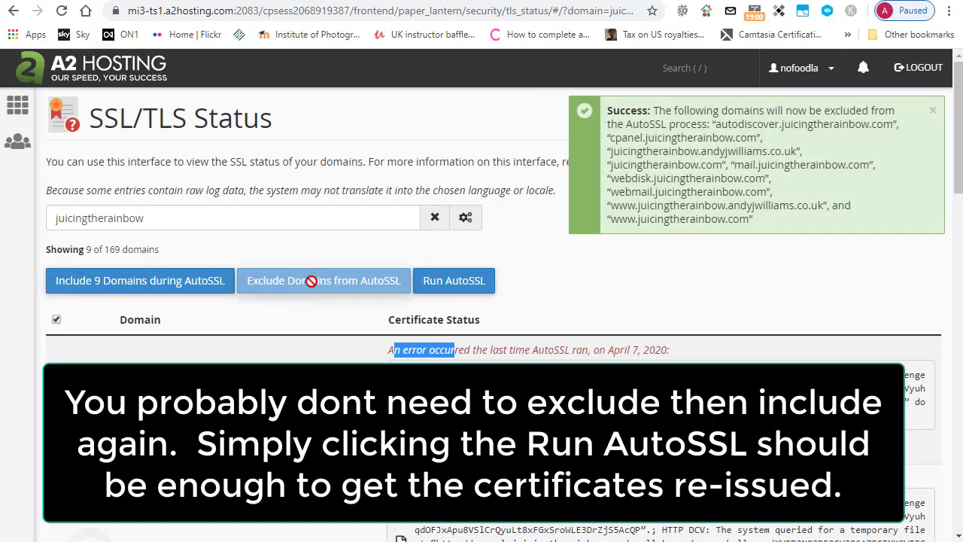
pyautogui.scroll(-3)
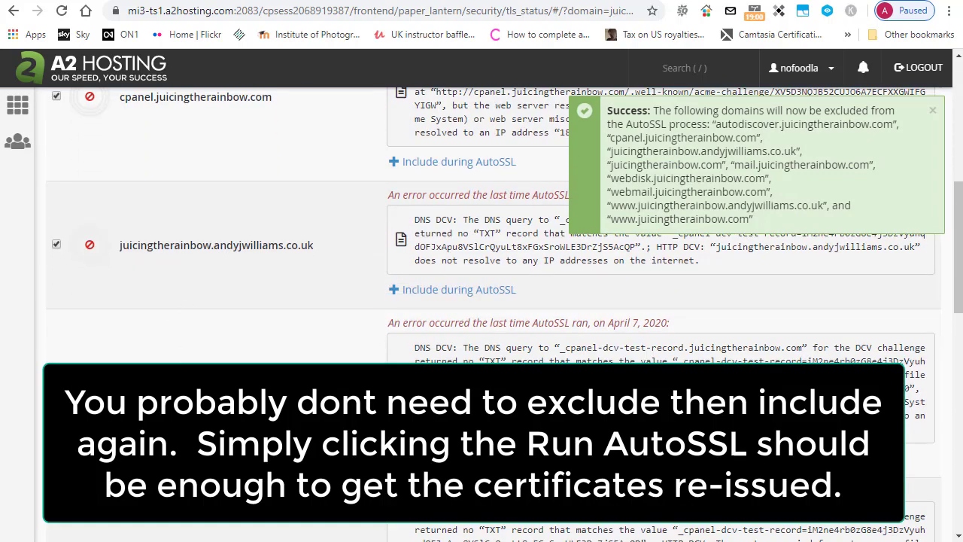
pyautogui.scroll(3)
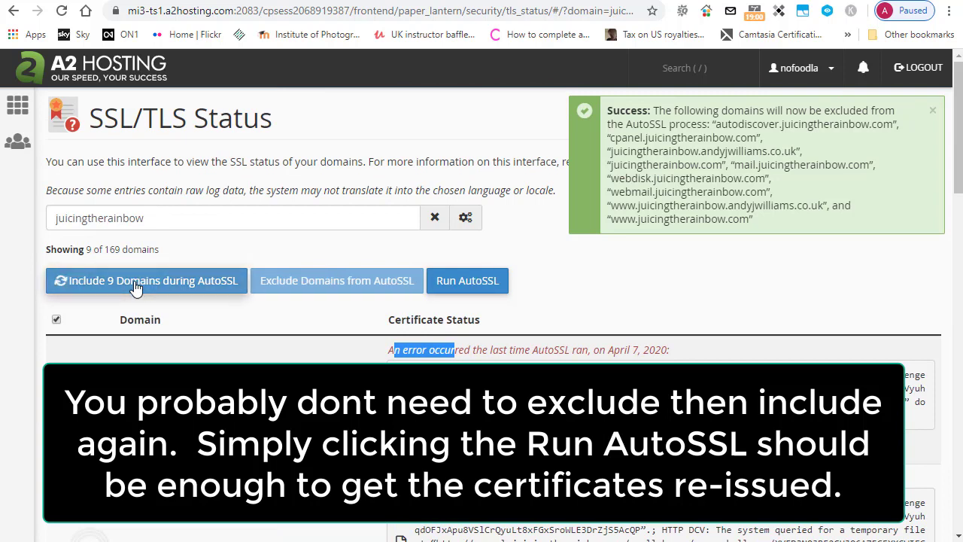
pyautogui.click(146, 280)
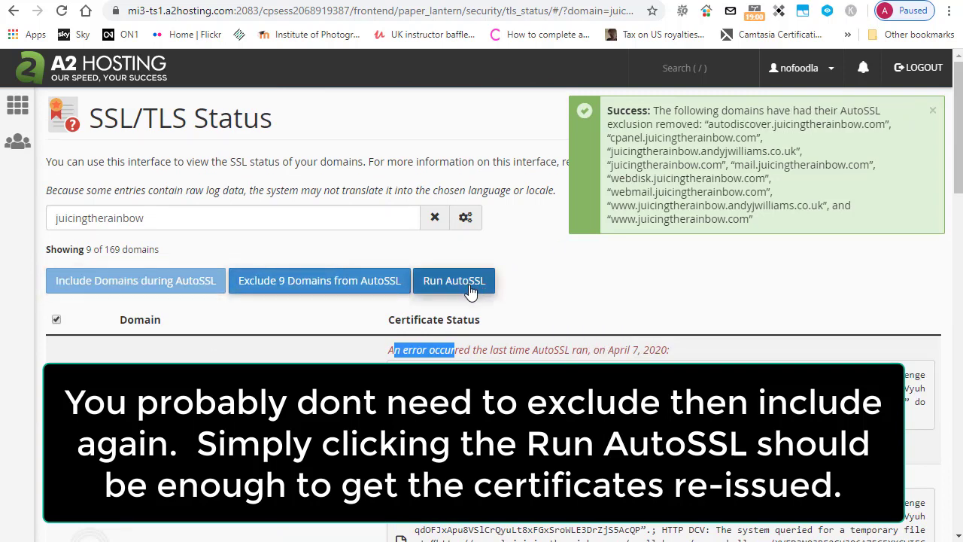
pyautogui.click(453, 280)
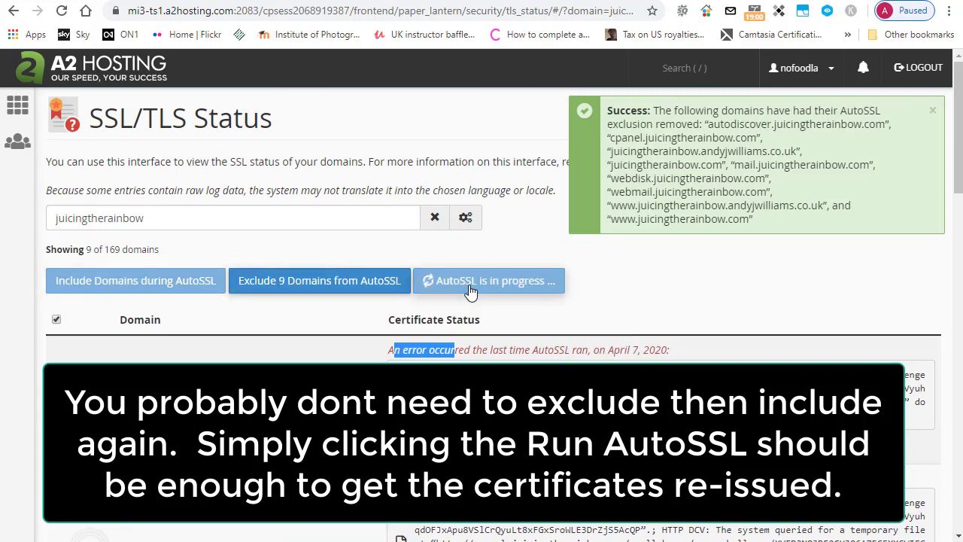
pyautogui.click(933, 110)
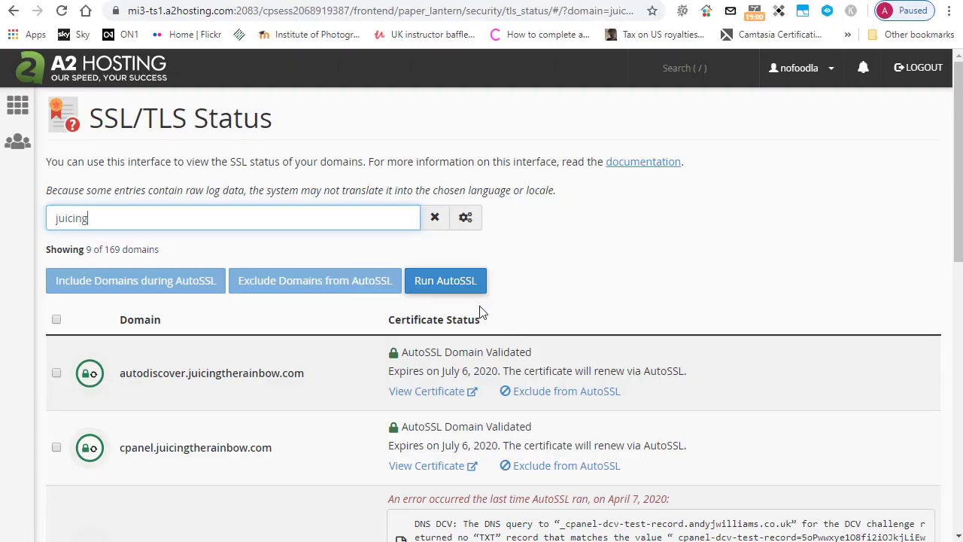
pyautogui.moveTo(192, 382)
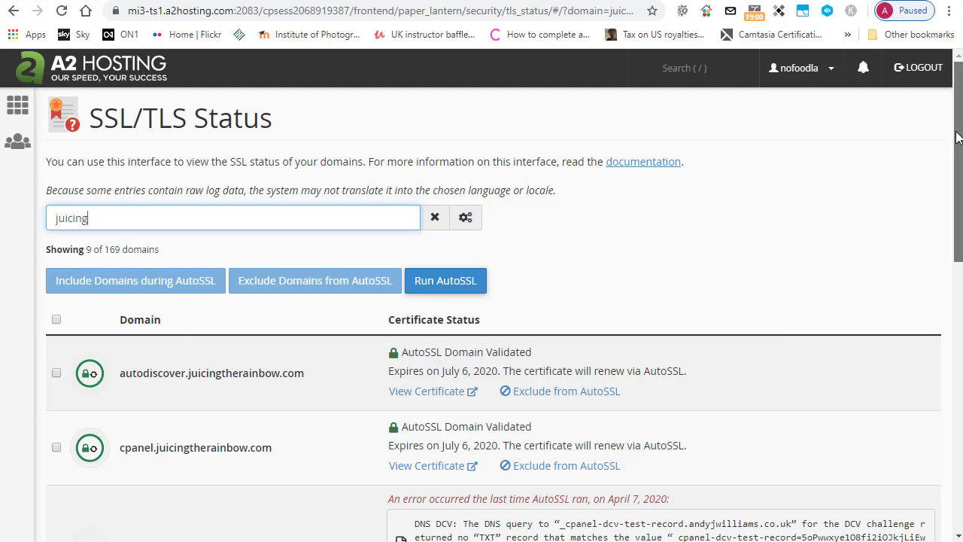
pyautogui.scroll(-3)
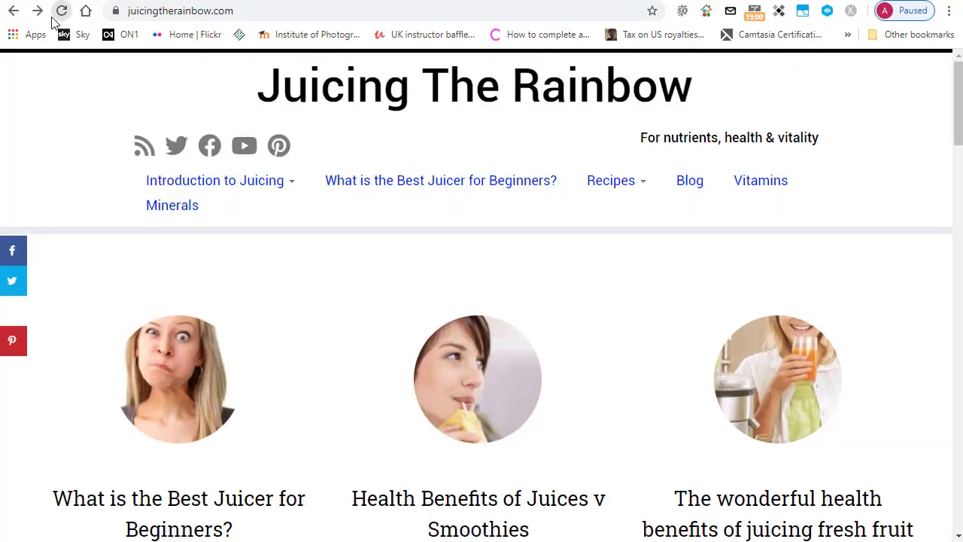
# Review the site's valid Let's Encrypt certificate (07/04/2020–06/07/2020) via the padlock, then close it
pyautogui.click(115, 11)
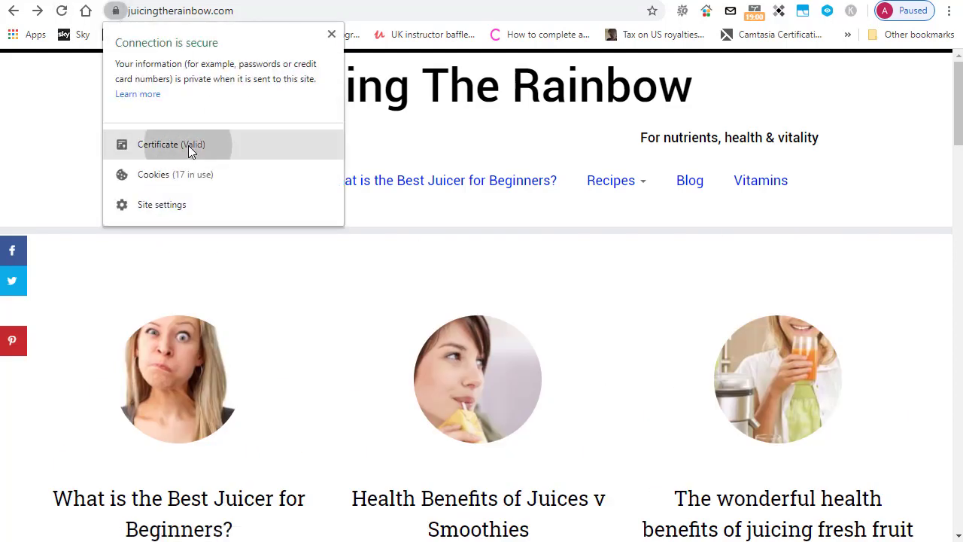
pyautogui.click(171, 144)
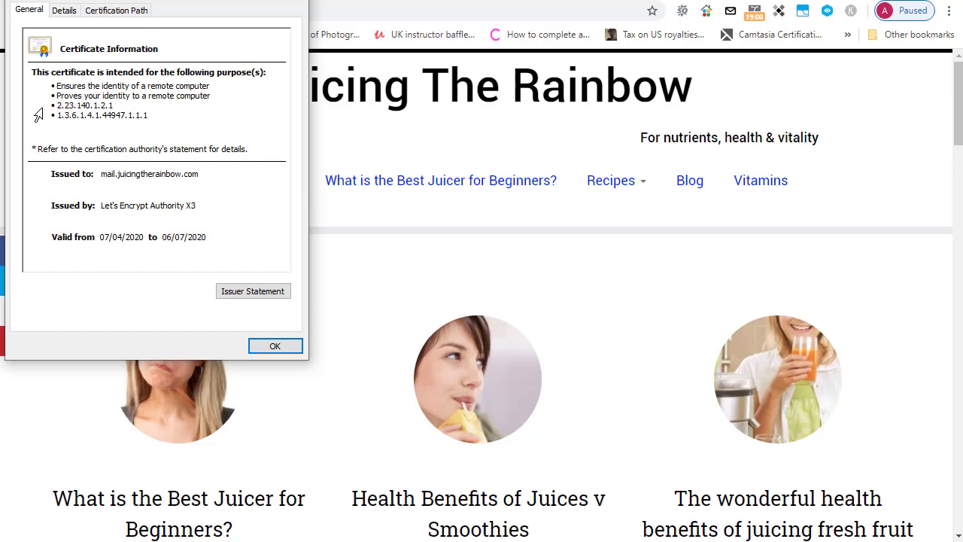
pyautogui.moveTo(105, 212)
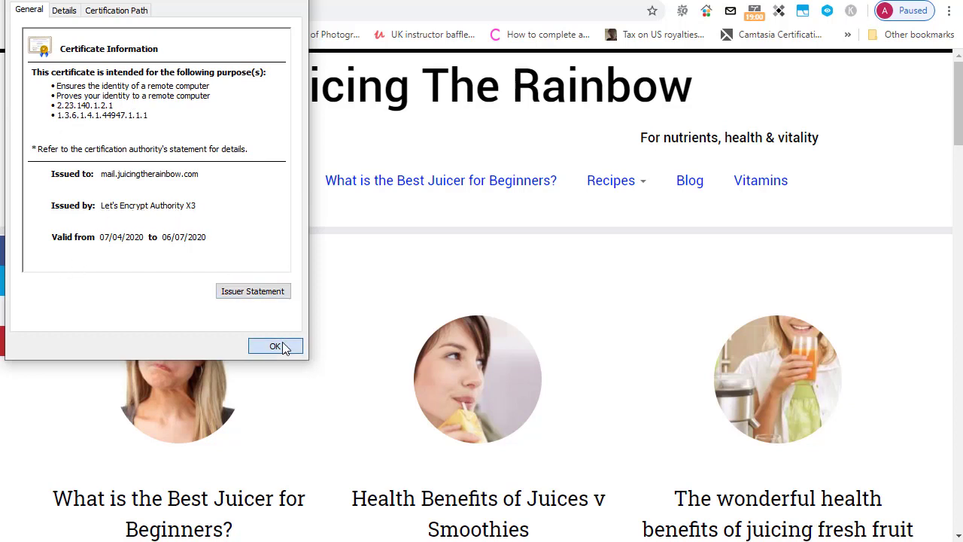
pyautogui.click(275, 346)
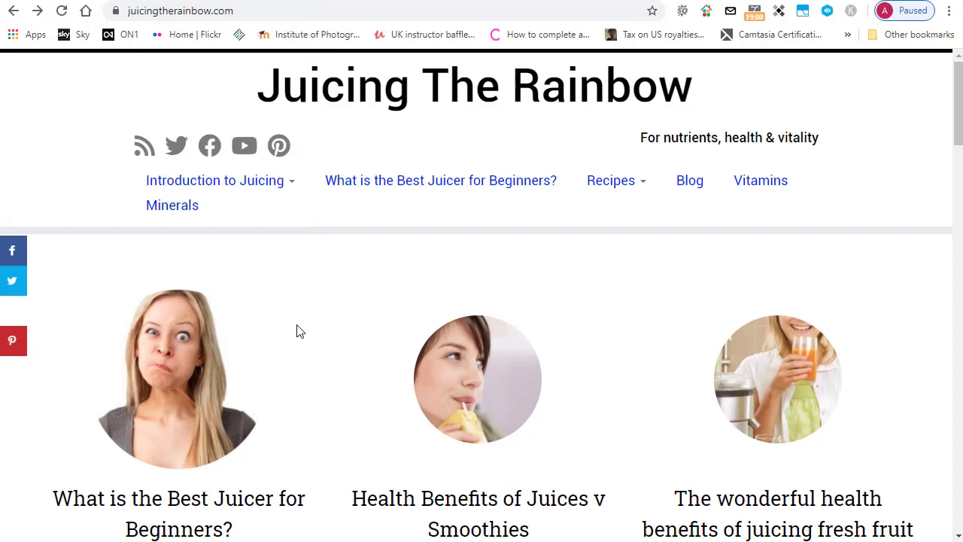